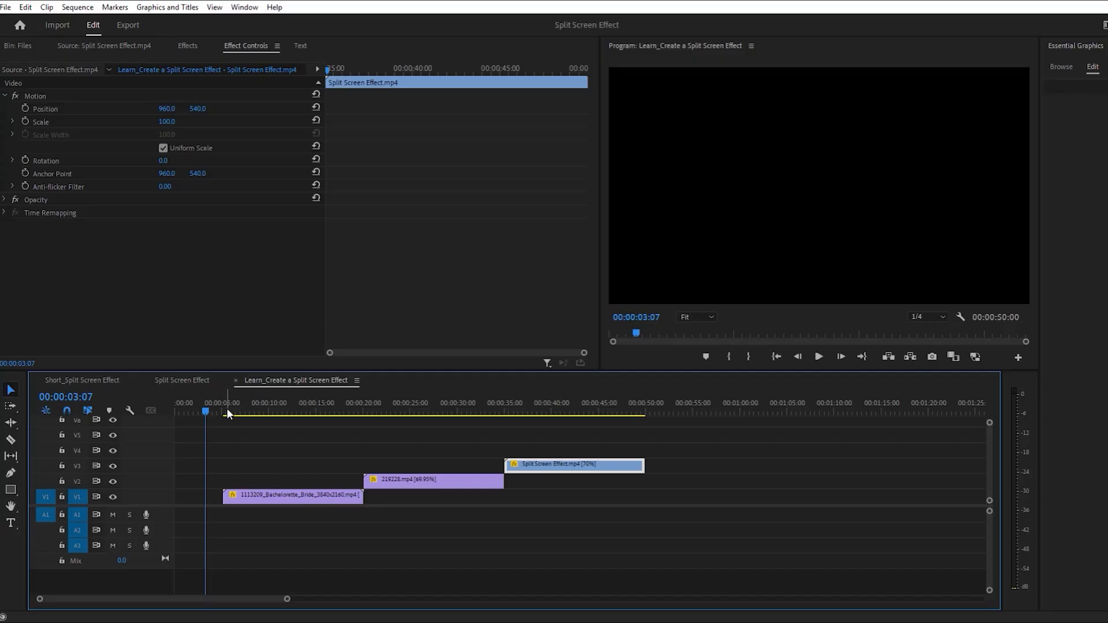
Drag the V2 and V3 clips left to align with the V1 clip's start.
click(291, 411)
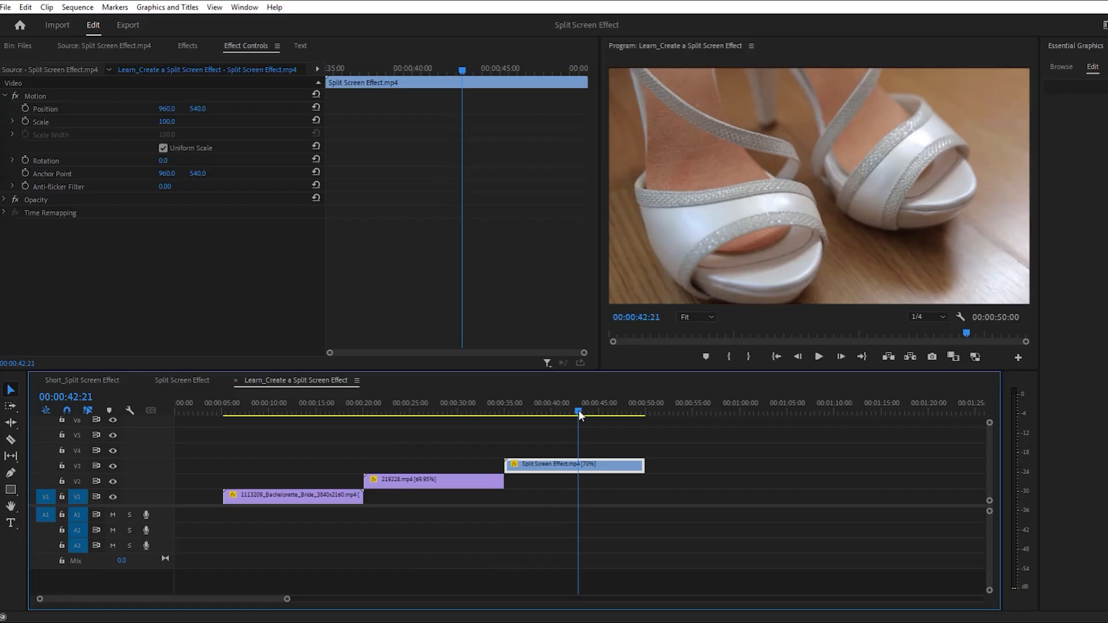
click(207, 412)
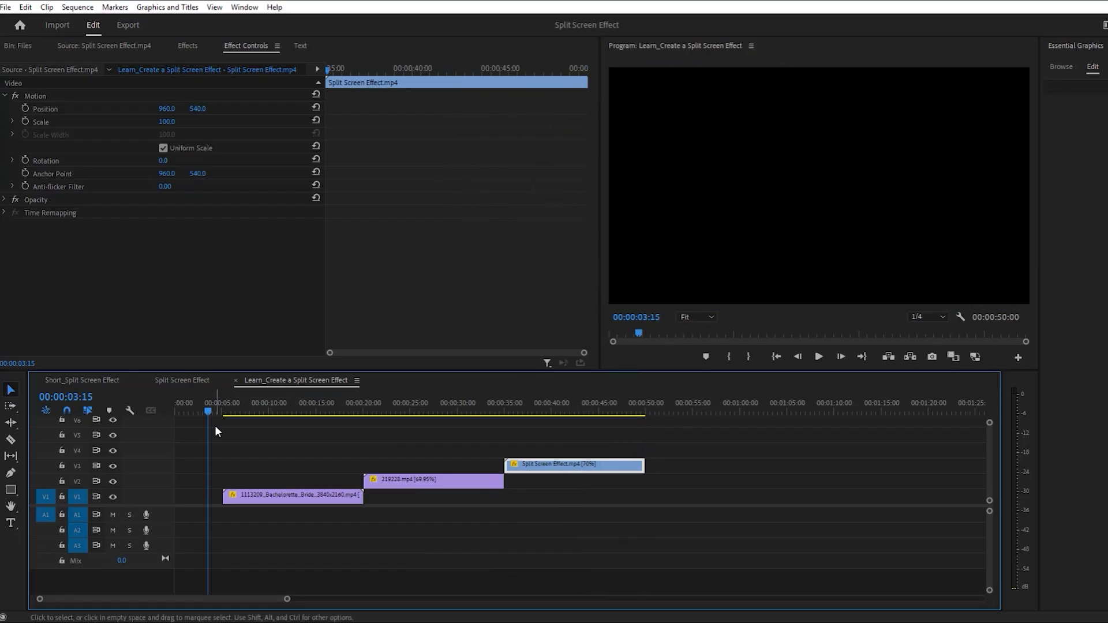
drag(402, 480, 322, 483)
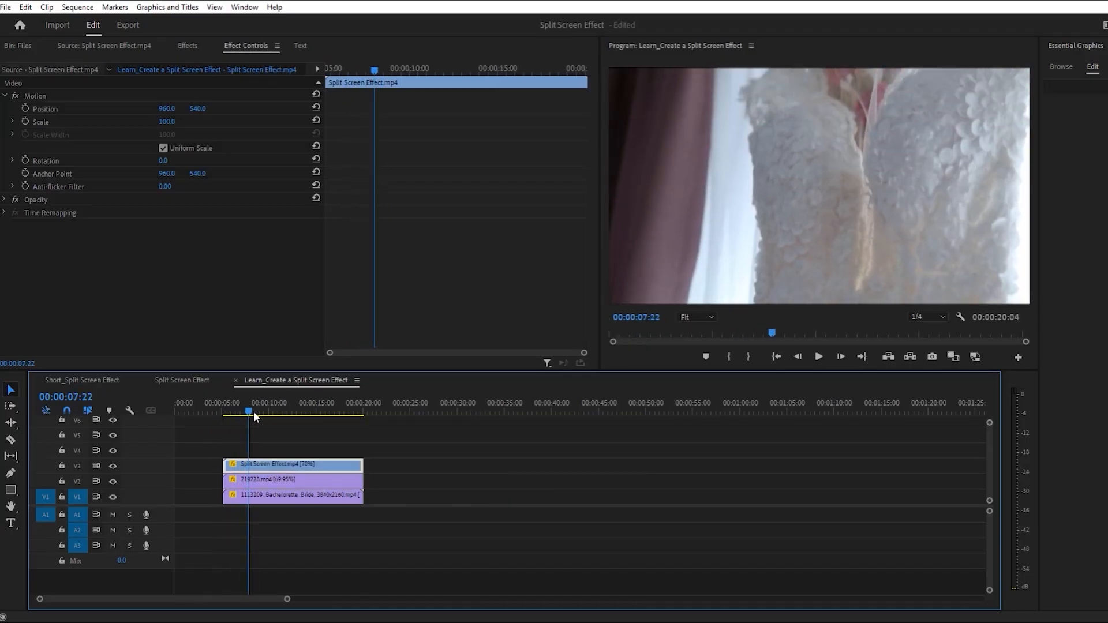
Scale the shoes and hands clips to 50 and position them at 1440,269 and 1440,811.
click(302, 411)
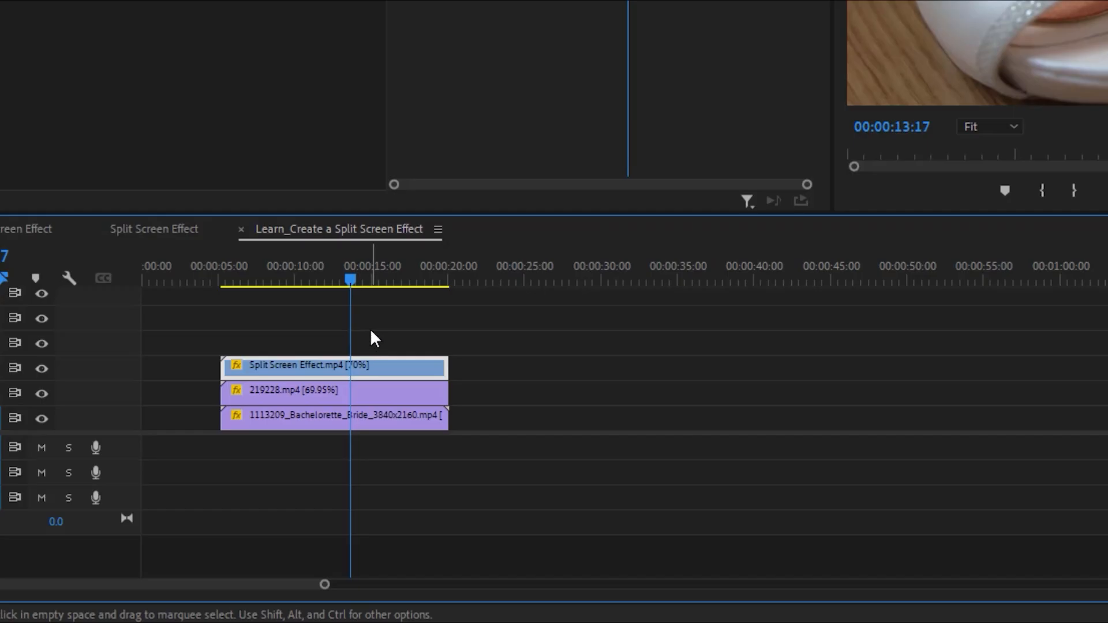
mouse_move(370, 356)
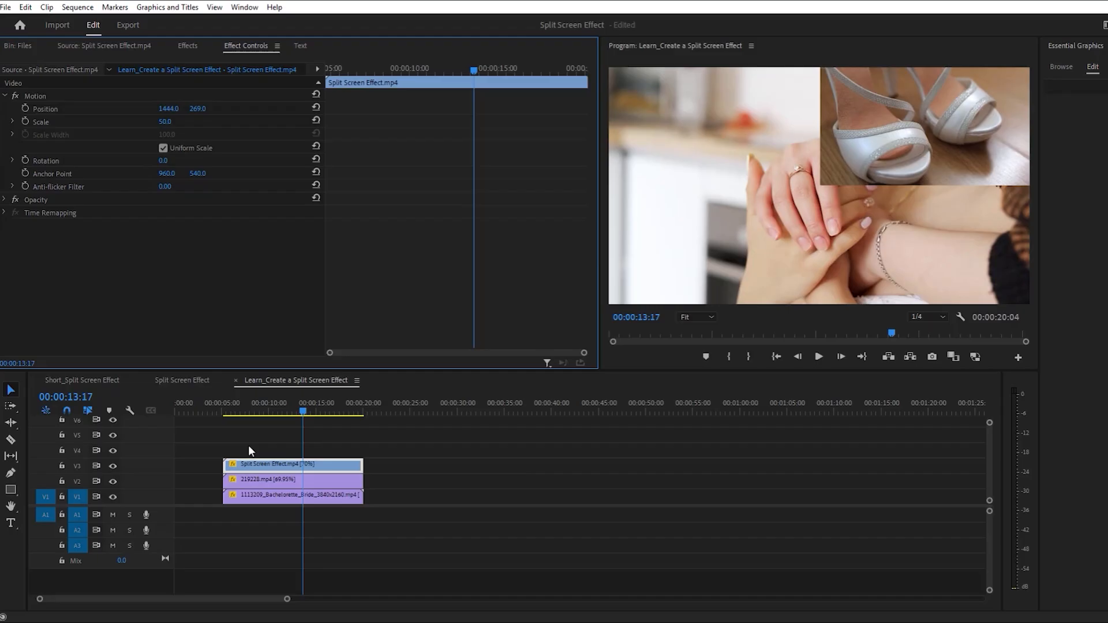
click(283, 480)
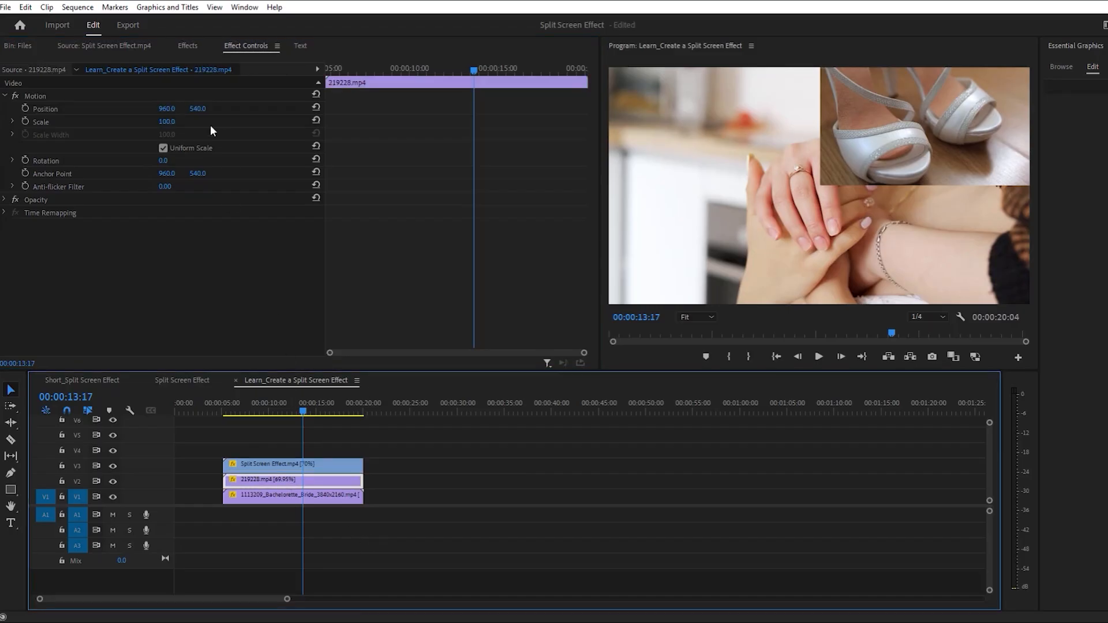
double_click(168, 121)
text(50)
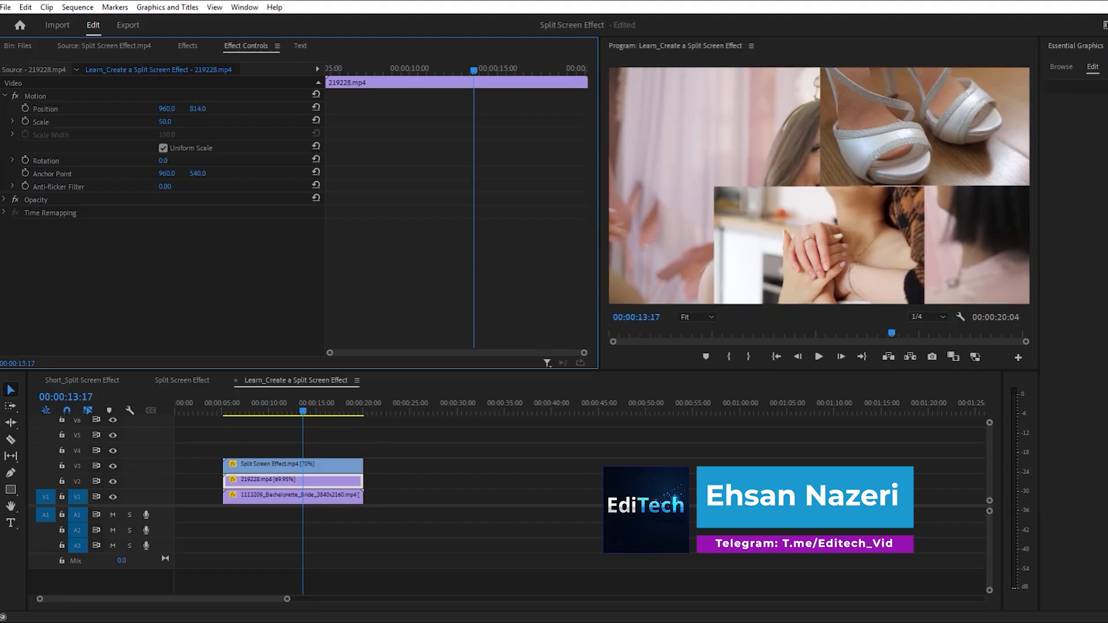
drag(197, 109, 196, 108)
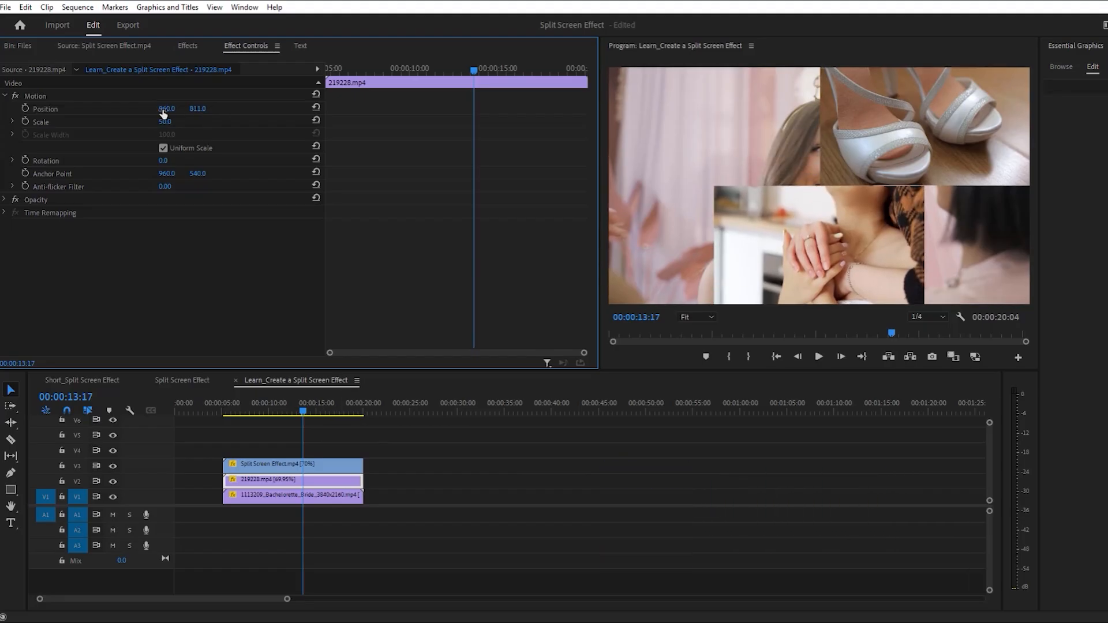
drag(167, 109, 190, 109)
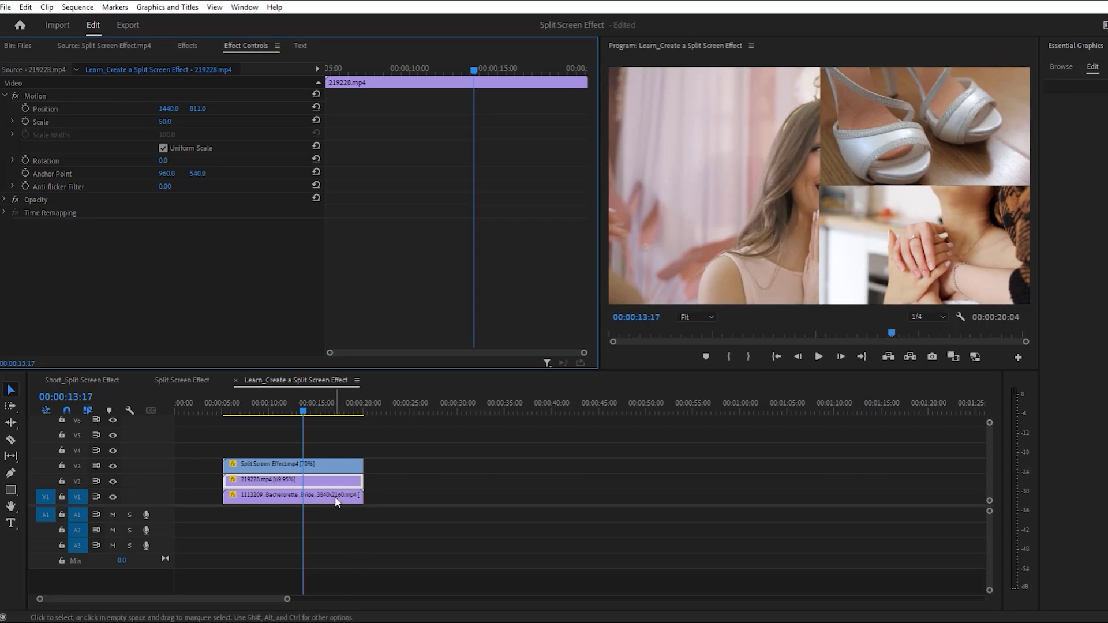
click(292, 495)
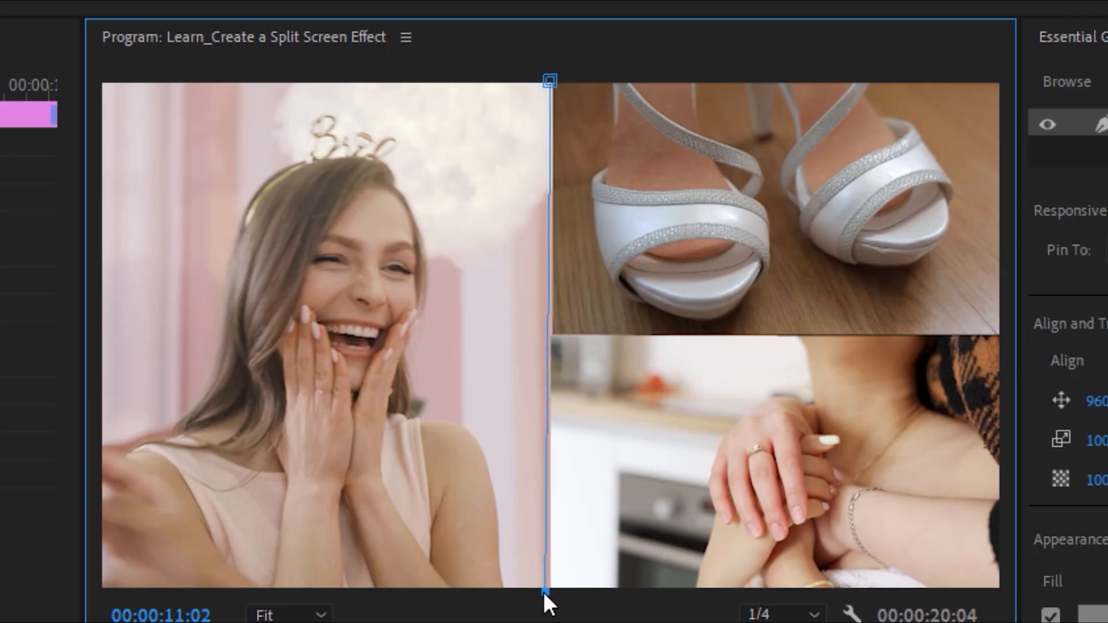
Draw a vertical Pen-tool line down the frame centre between the bride and right-hand clips.
drag(546, 603, 603, 604)
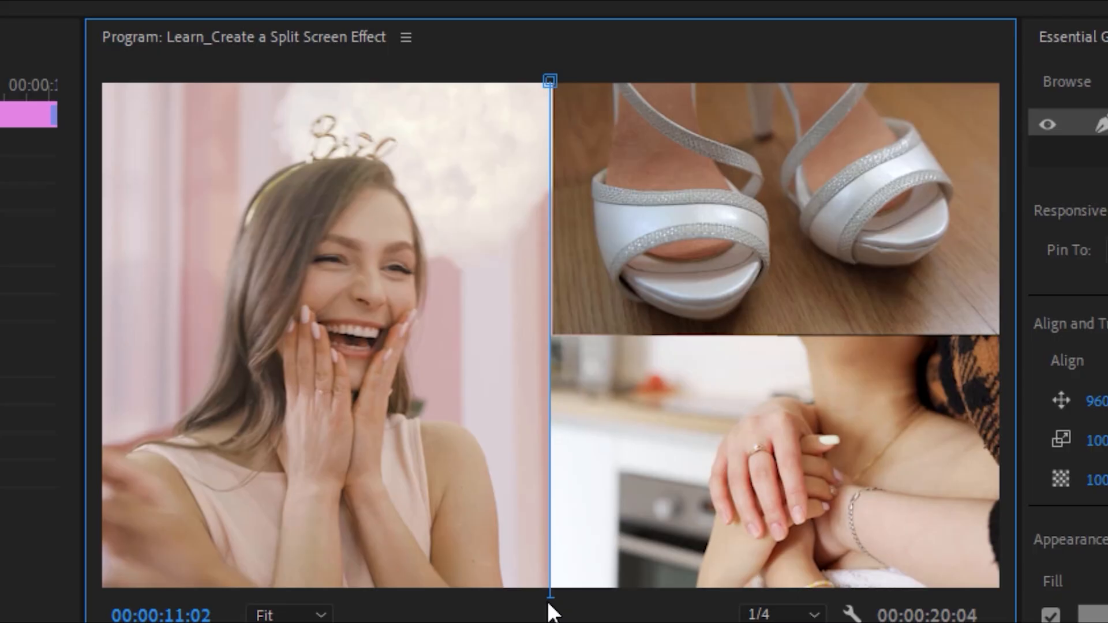
mouse_move(566, 212)
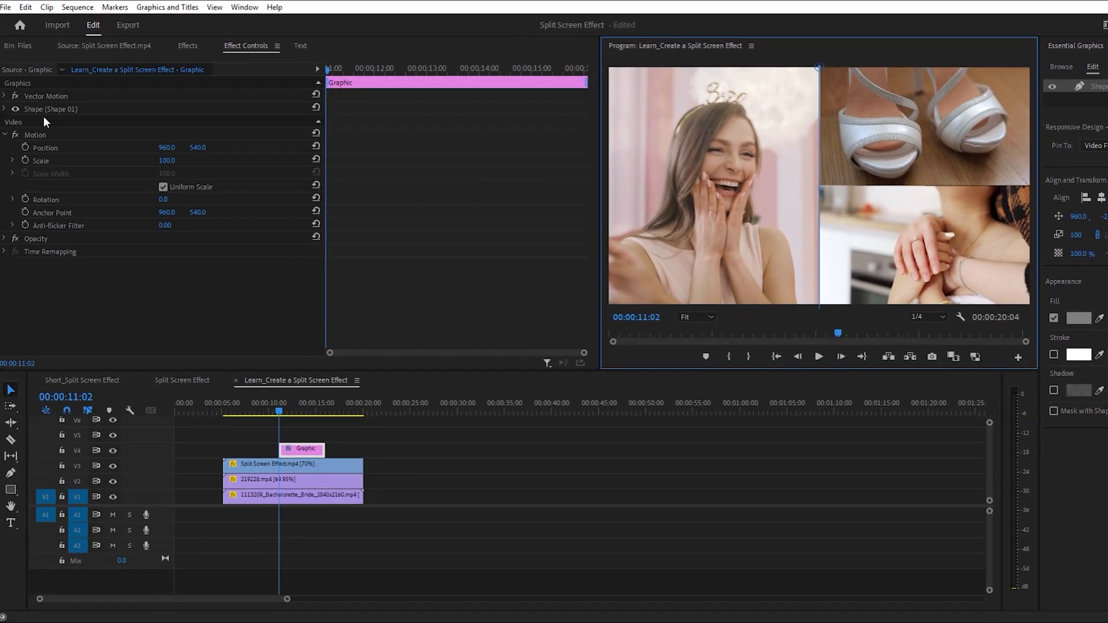
Enable a stroke on the line shape, width 20, coloured white.
click(49, 108)
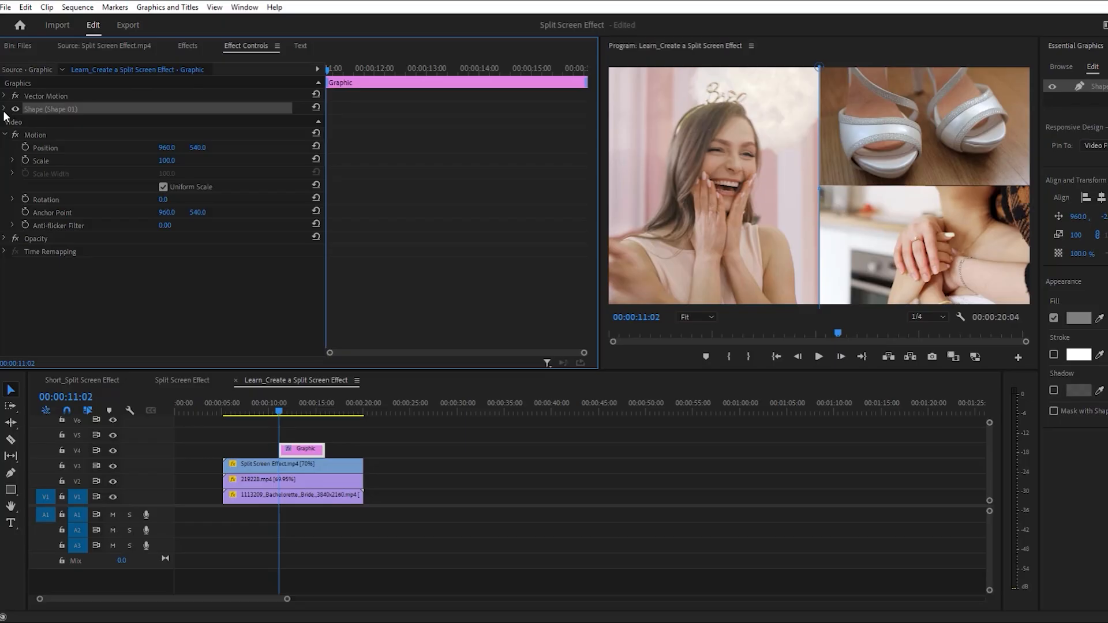
click(4, 109)
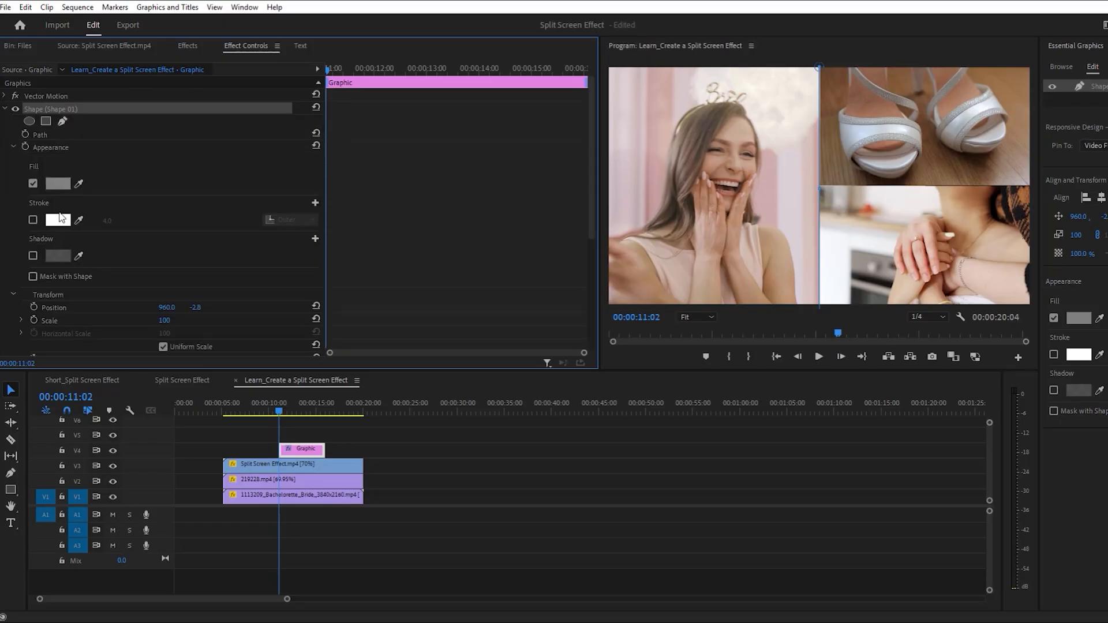
click(32, 219)
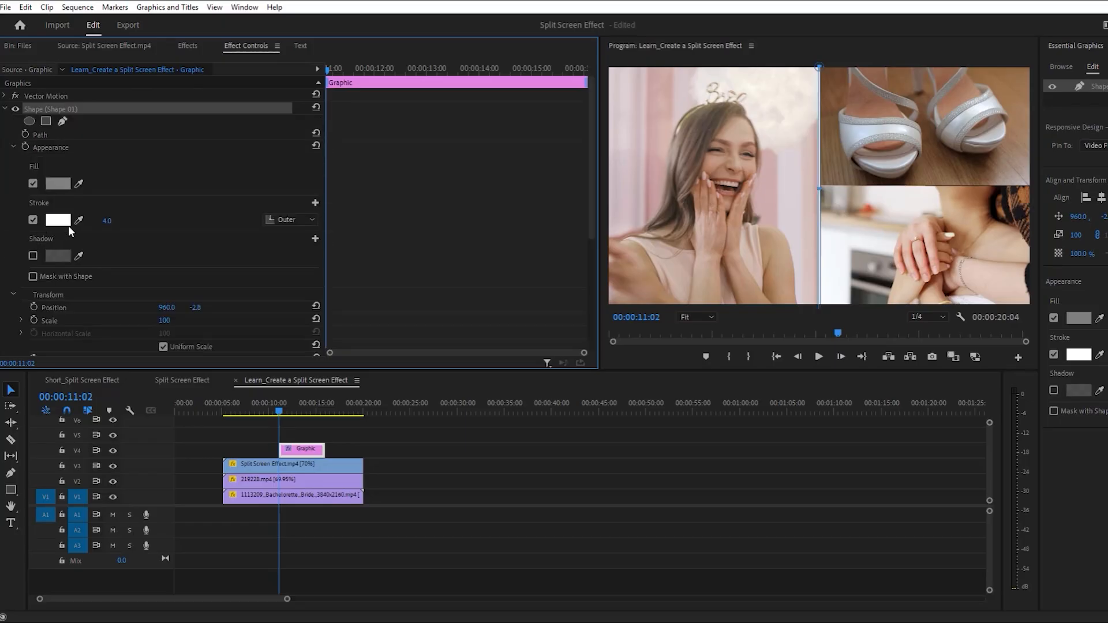
text(20.0)
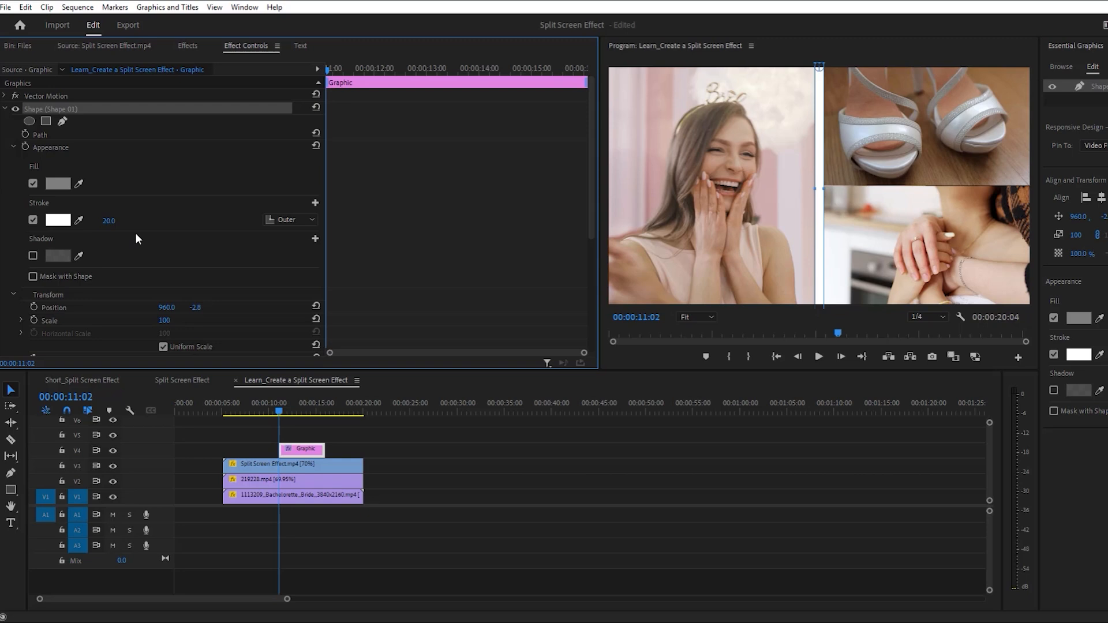
mouse_move(819, 80)
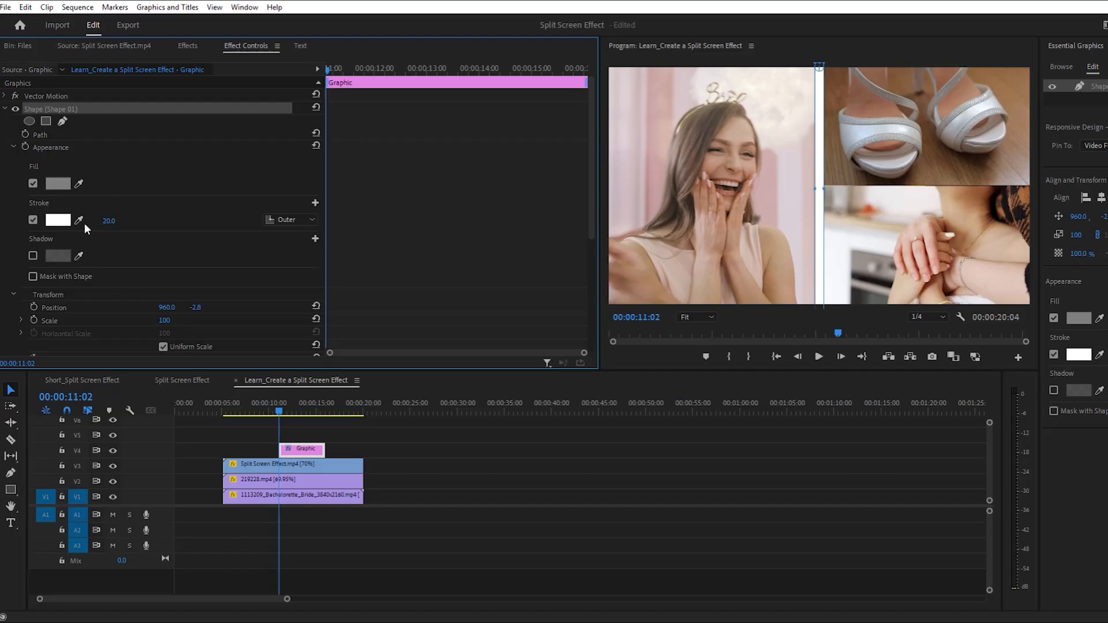
drag(109, 220, 124, 220)
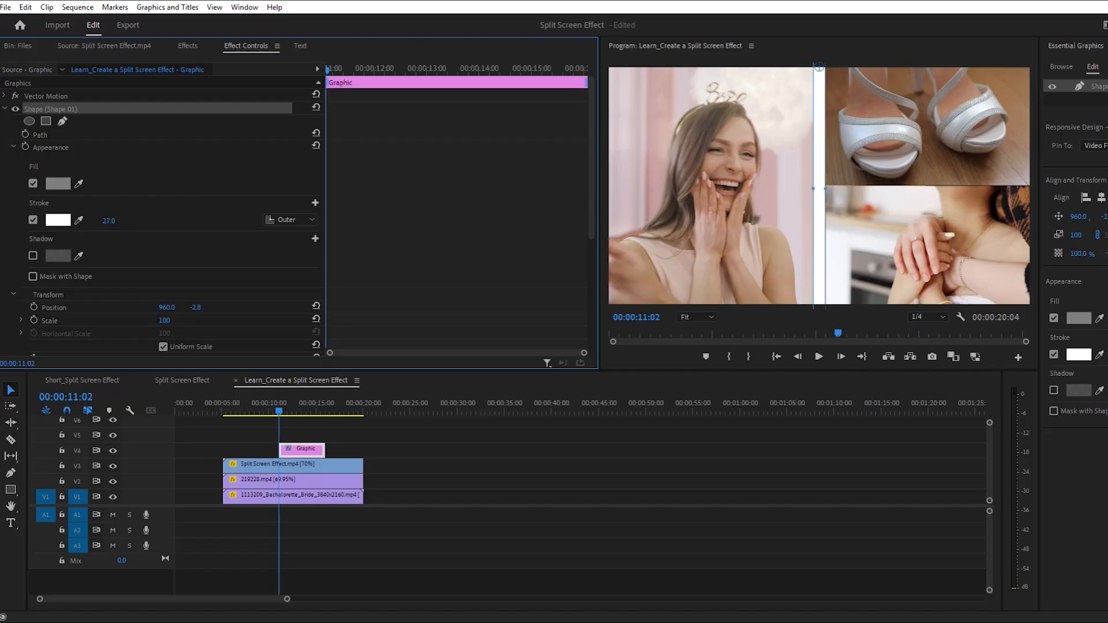
click(58, 219)
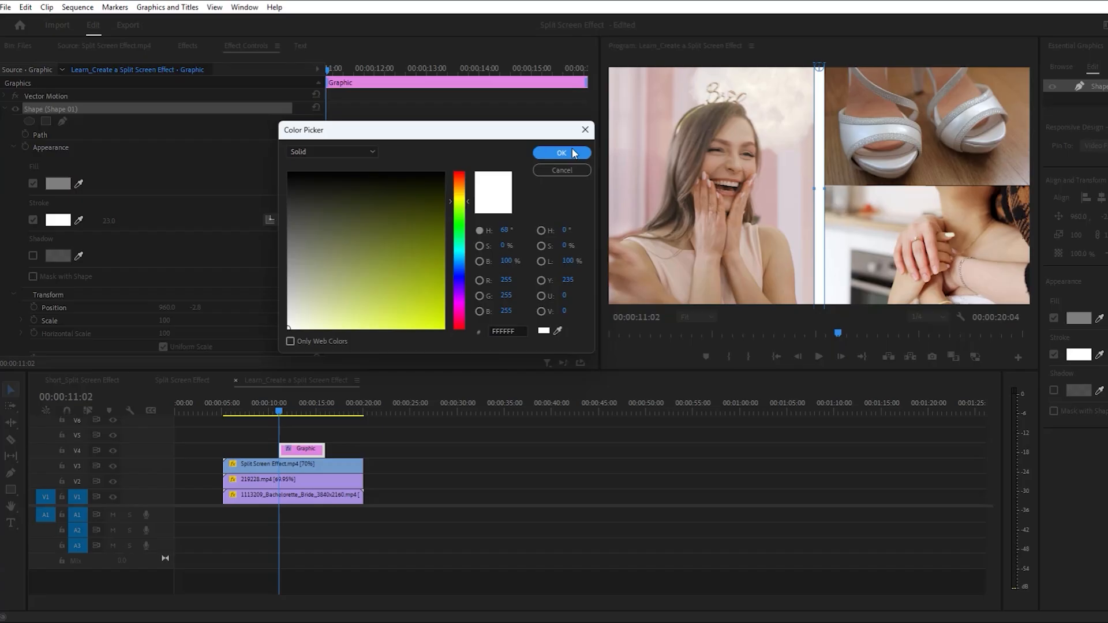
click(561, 153)
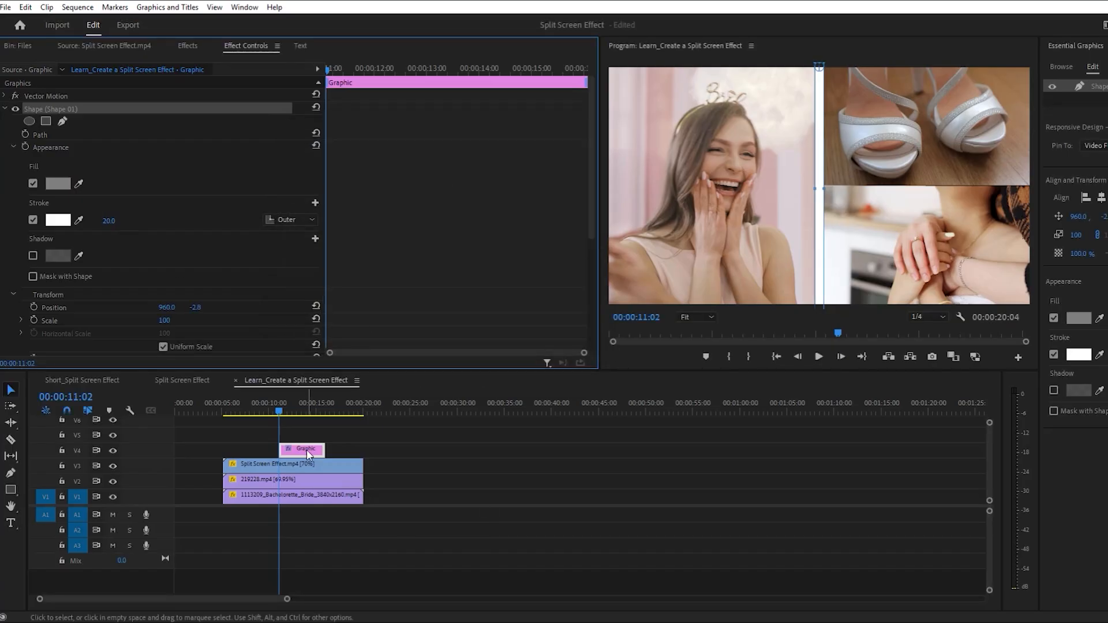
Extend the Graphic clip to span all clips and draw a horizontal divider between the right-hand clips.
drag(303, 449, 246, 449)
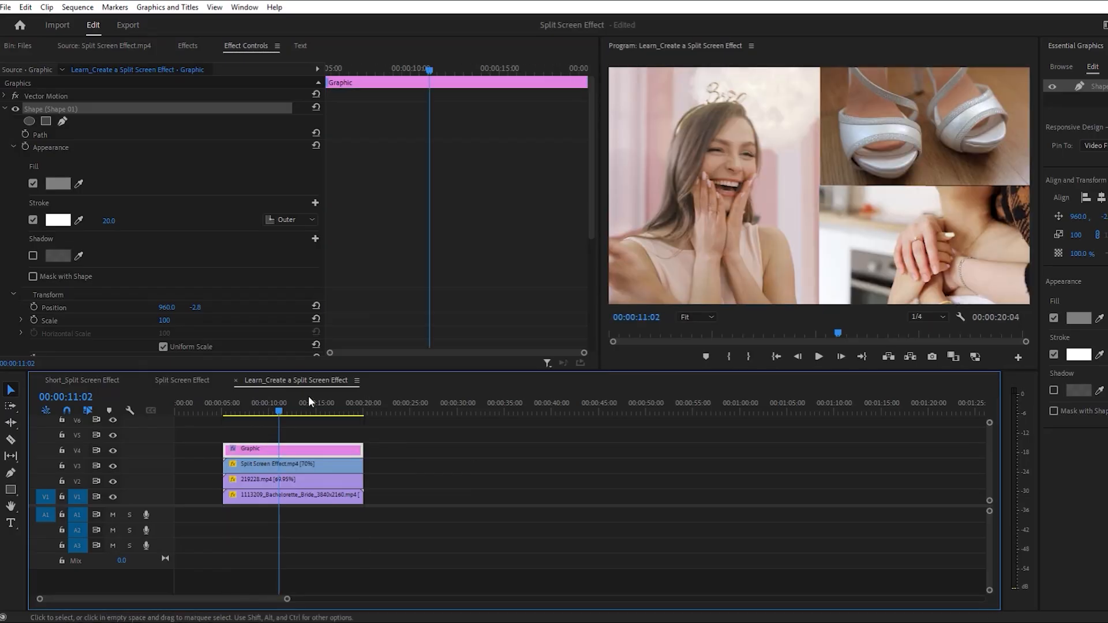
click(310, 411)
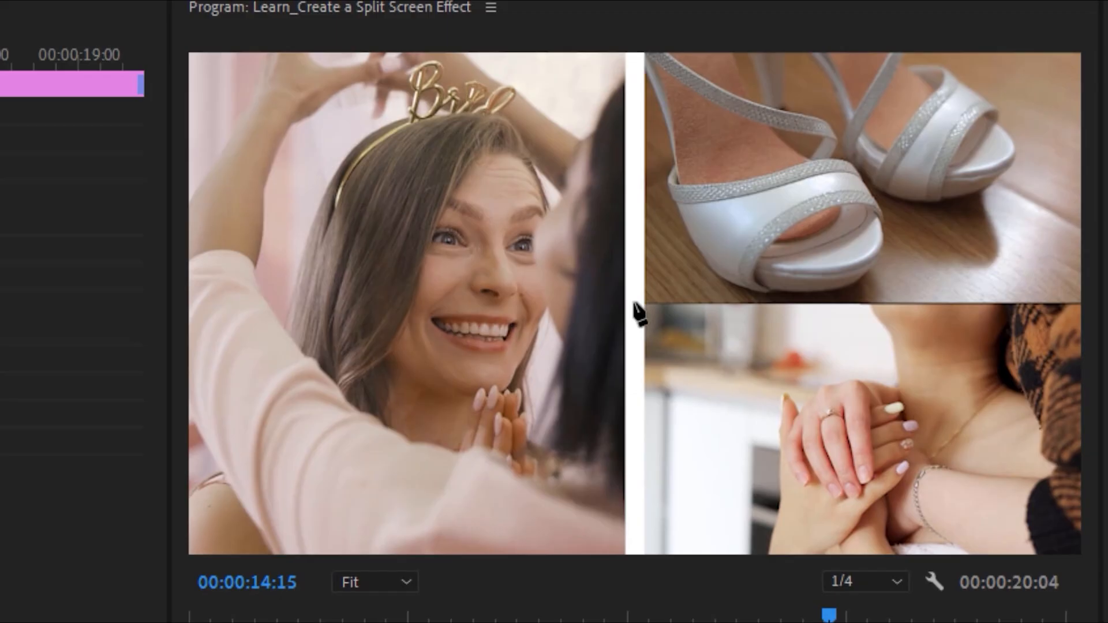
click(633, 302)
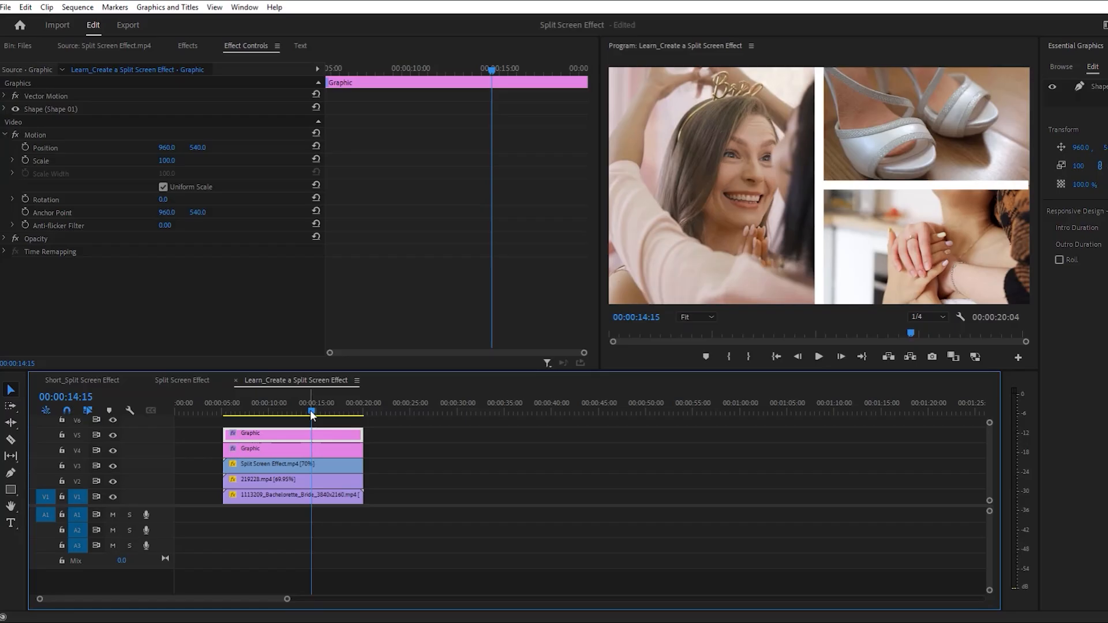
drag(310, 410, 226, 411)
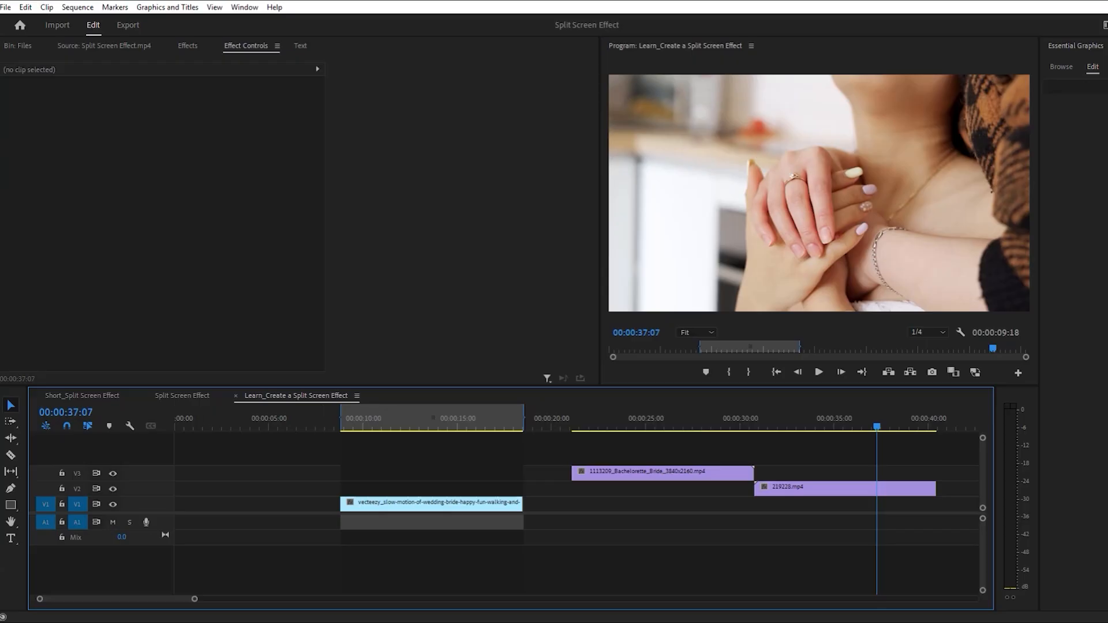
Select the bachelorette, walking and Bachelorette bride clips in turn to stack them overlapping.
click(250, 418)
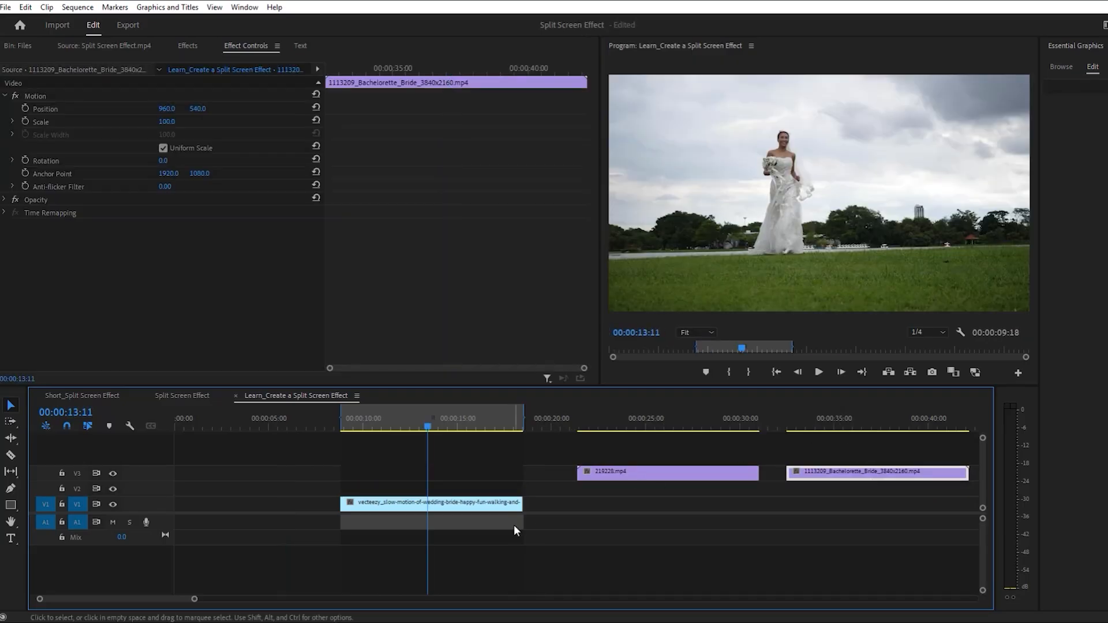
mouse_move(508, 521)
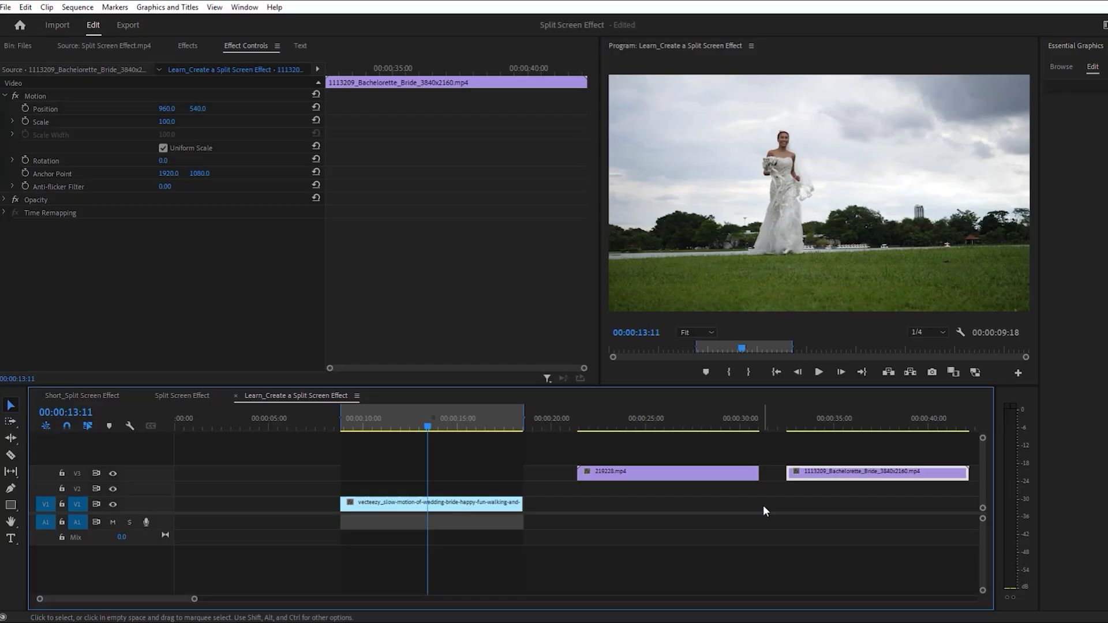
mouse_move(763, 186)
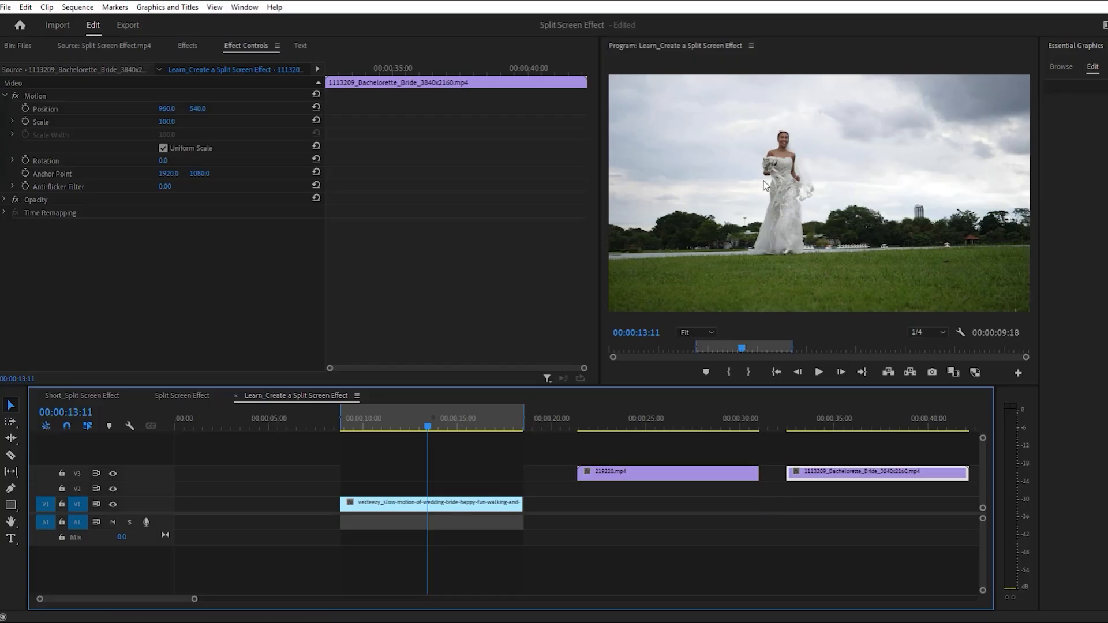
mouse_move(673, 184)
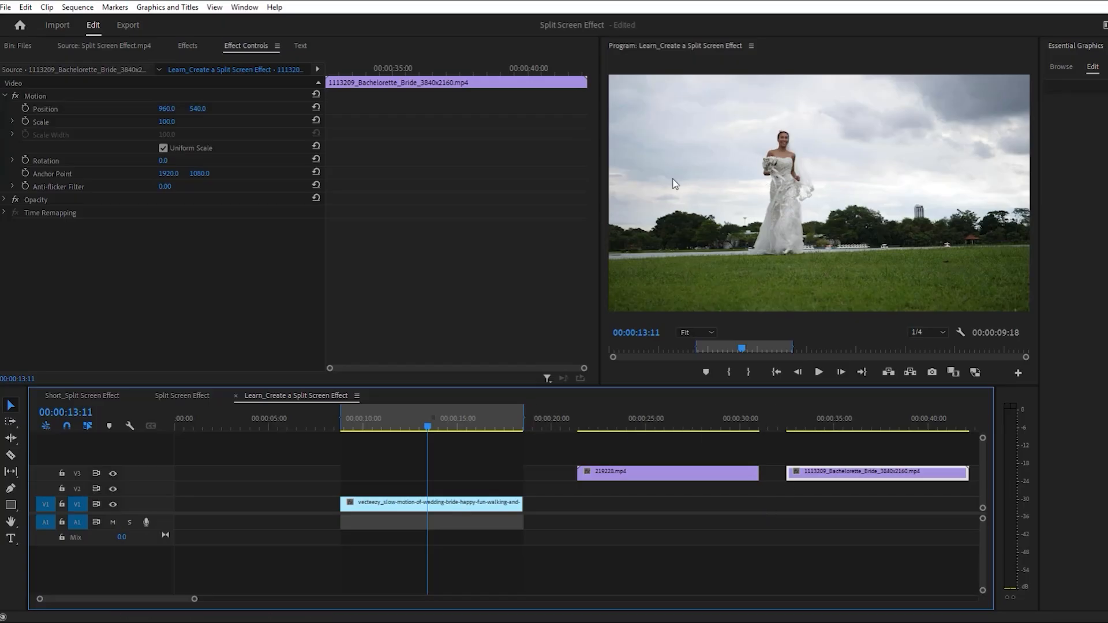
click(628, 417)
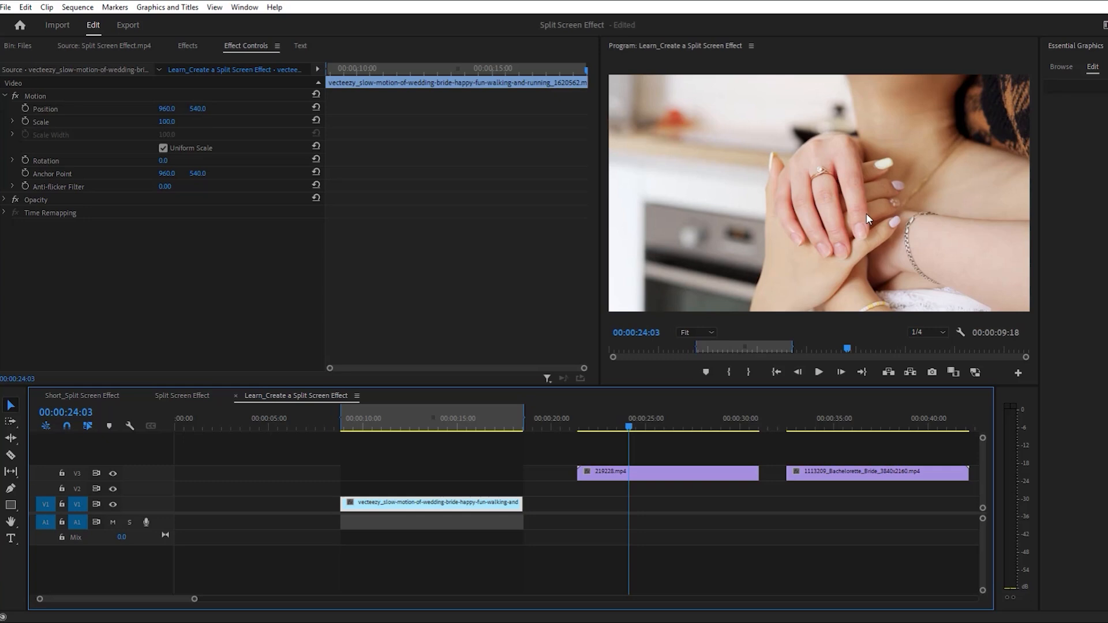
mouse_move(1063, 147)
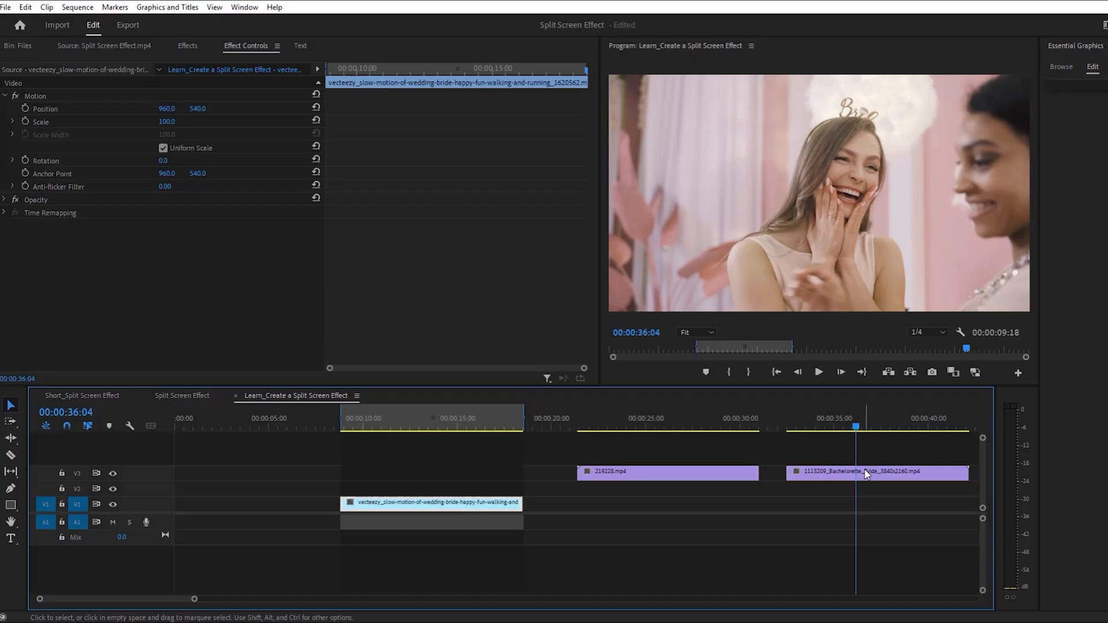
click(876, 472)
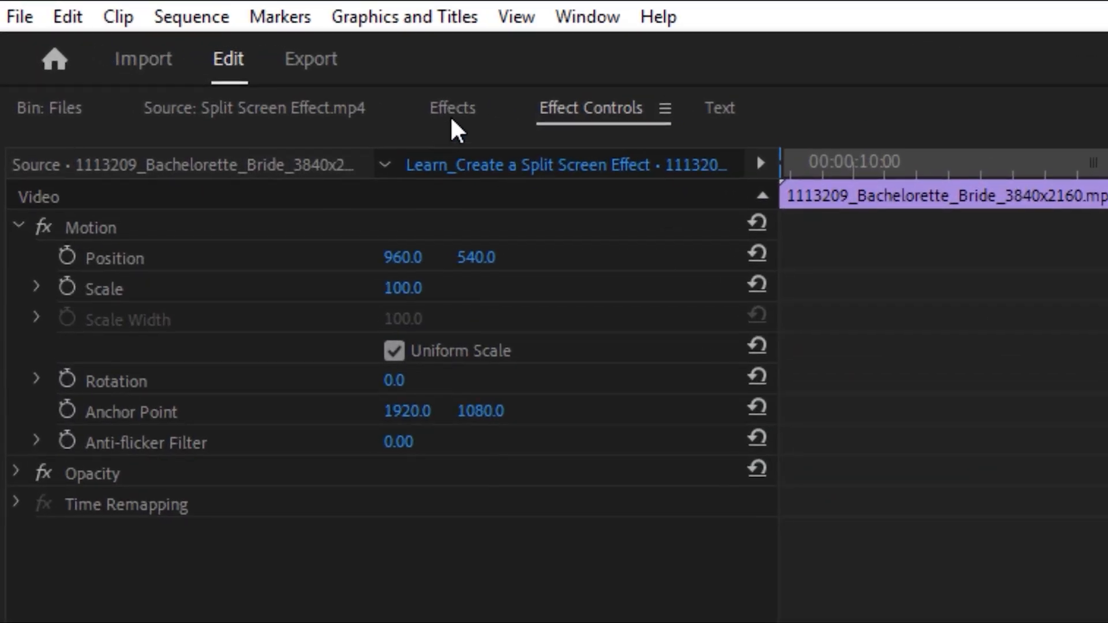
Search 'linear' in Effects and apply Linear Wipe to the top Bachelorette clip.
click(452, 107)
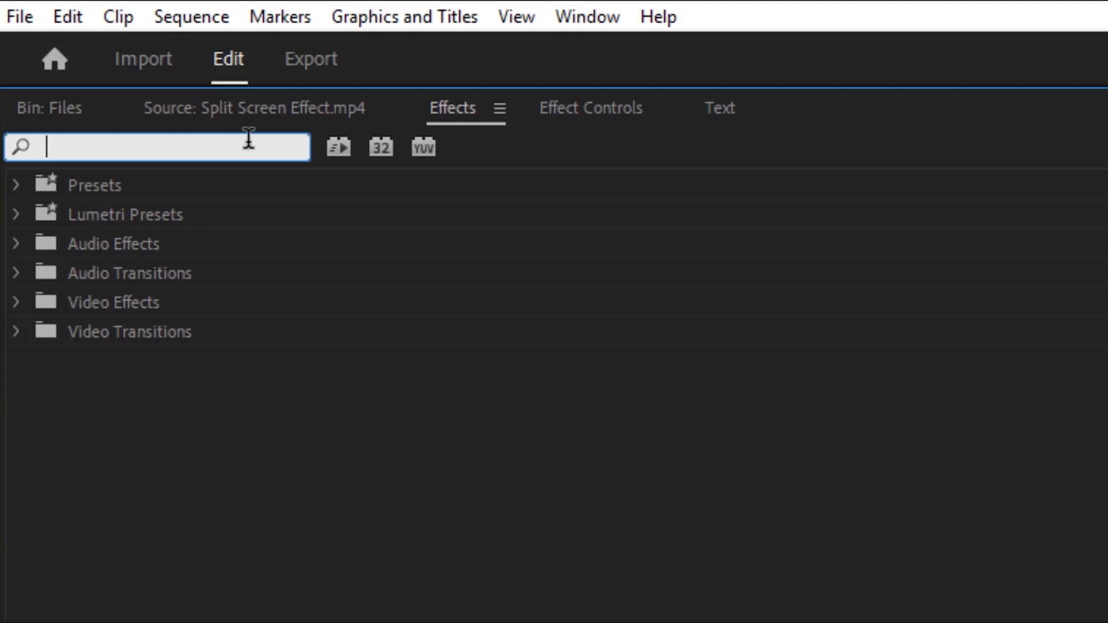
text(linear)
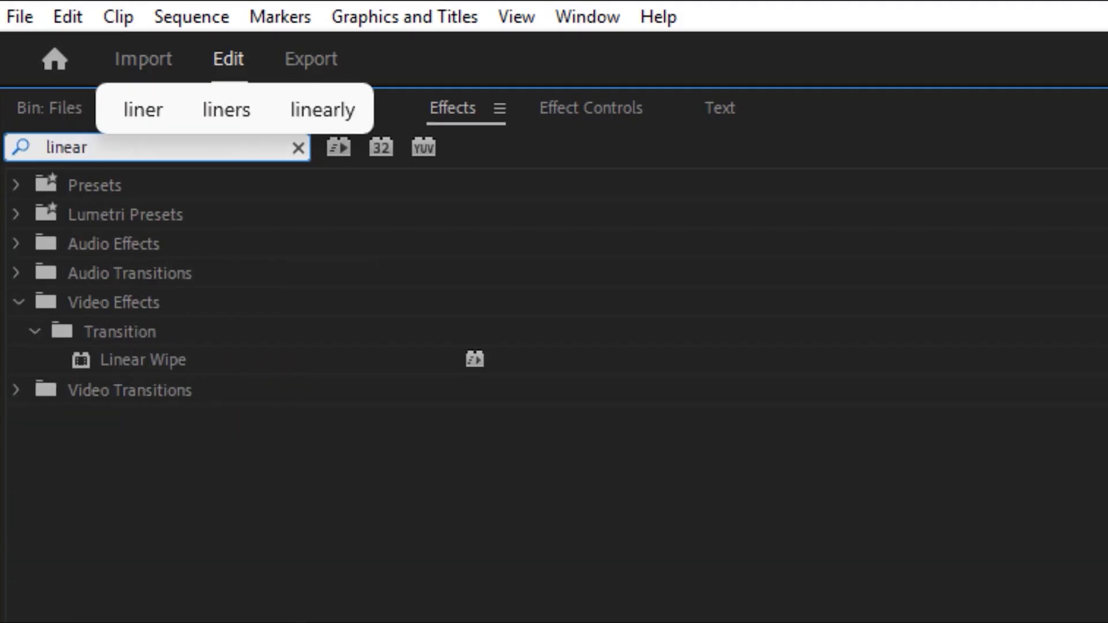
click(142, 360)
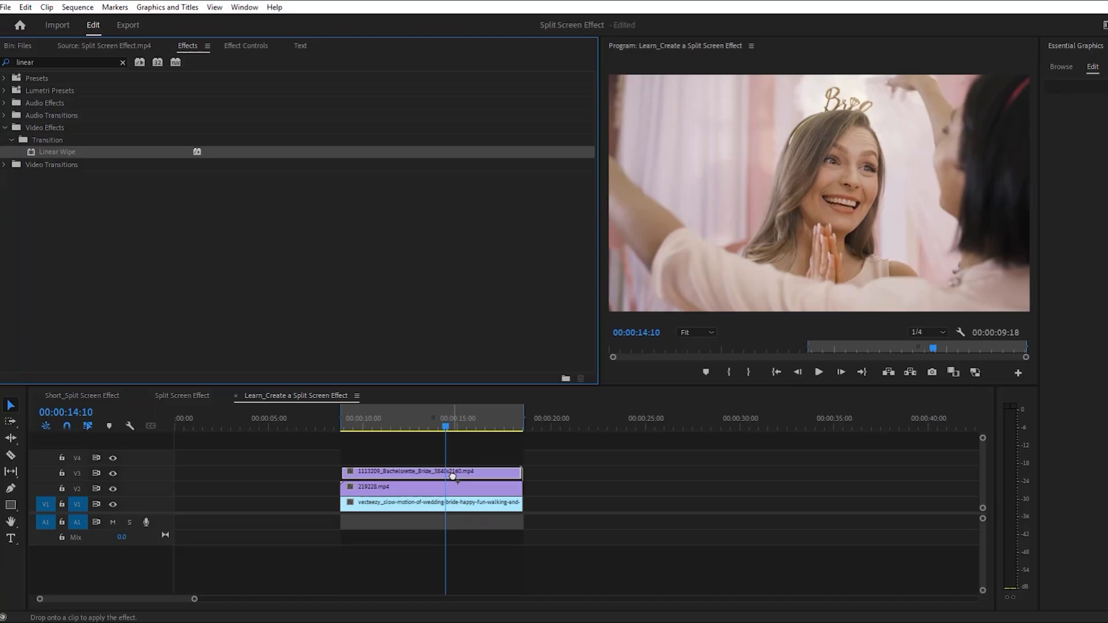
click(430, 472)
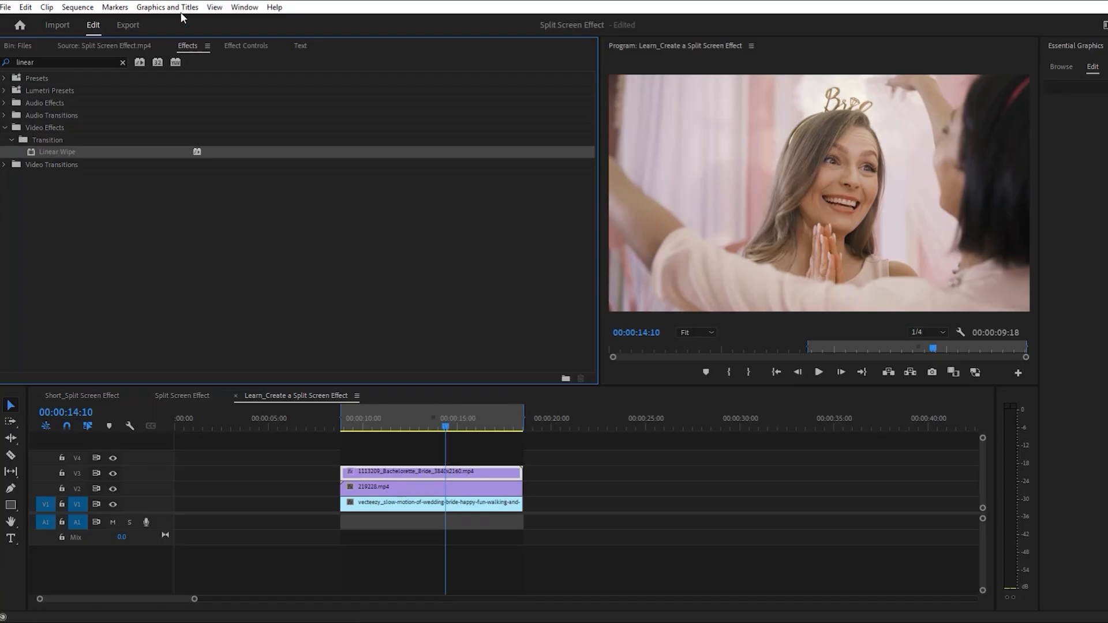
Set Linear Wipe to 35% completion at 66° angle, then copy the effect for a second wipe.
click(246, 45)
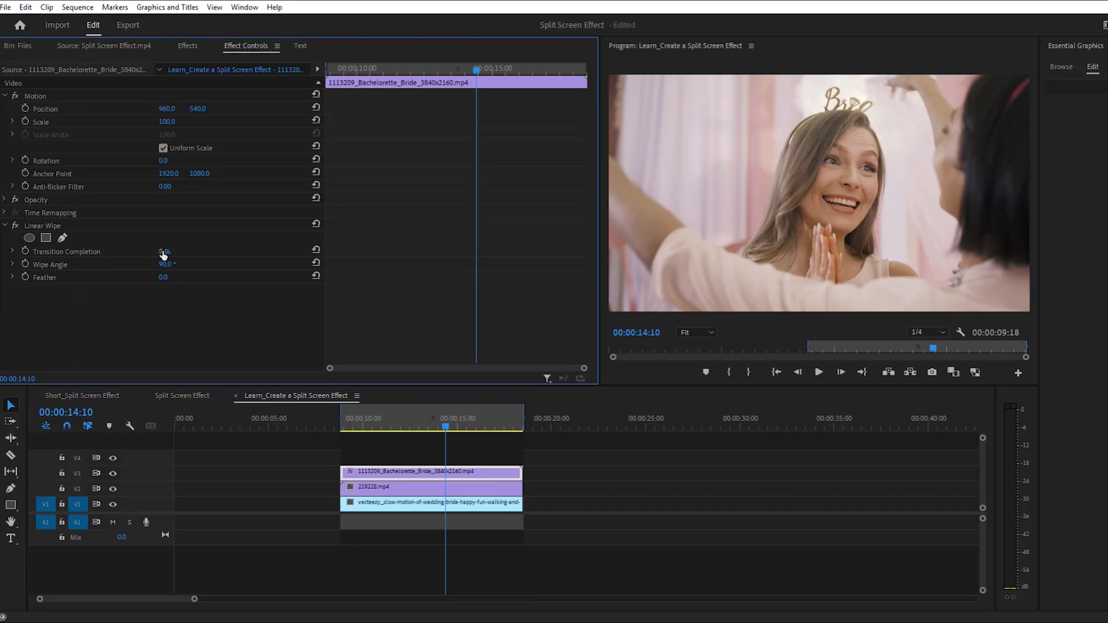
drag(164, 252, 169, 253)
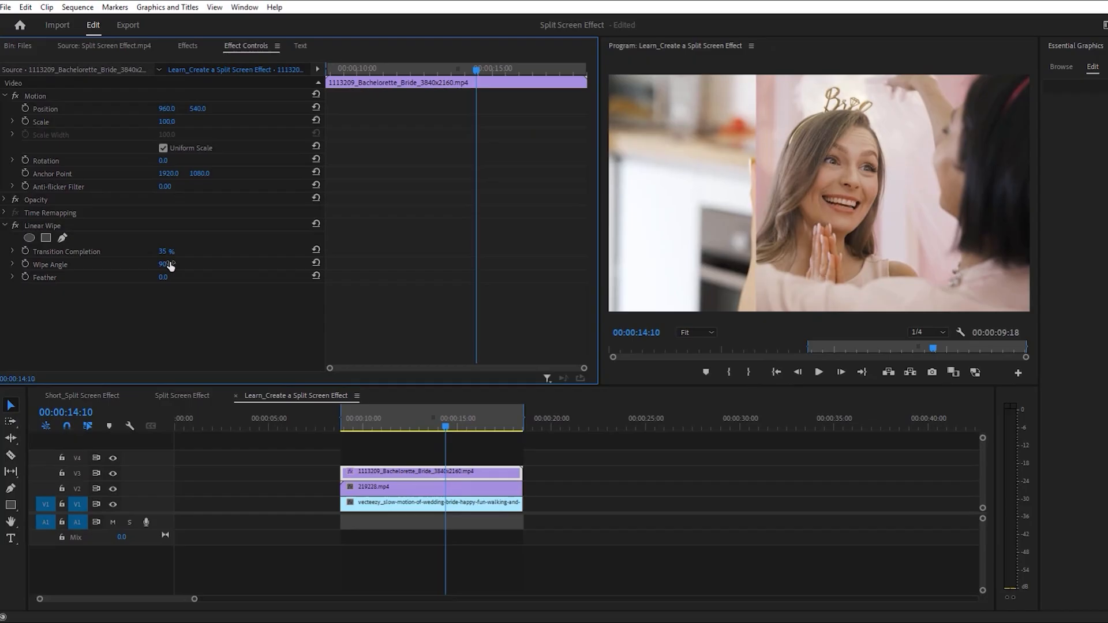
drag(166, 264, 160, 265)
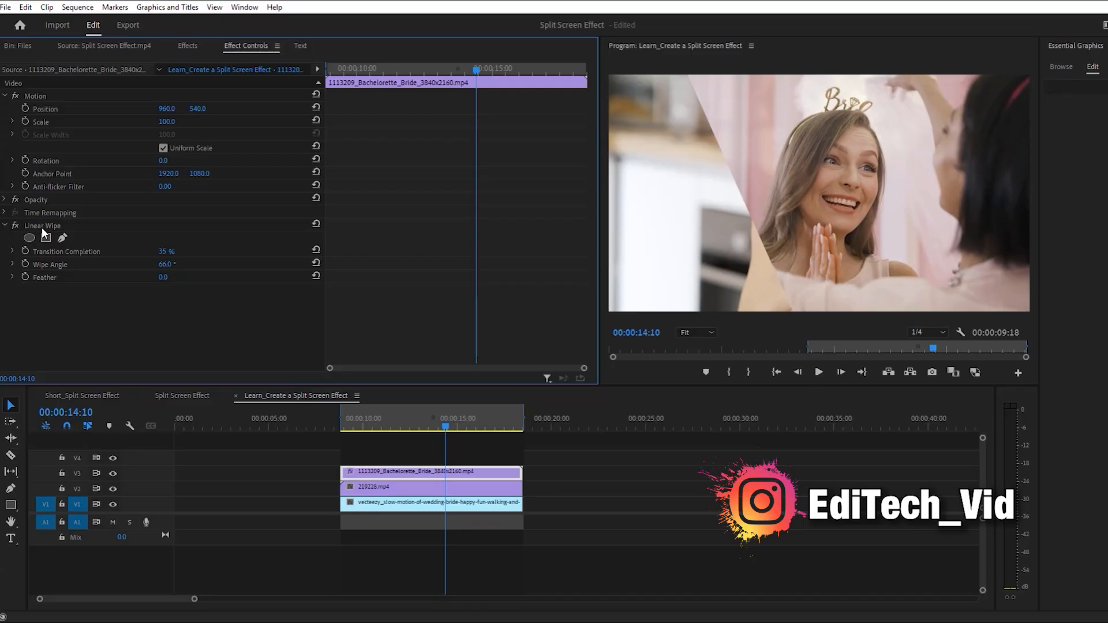
click(42, 225)
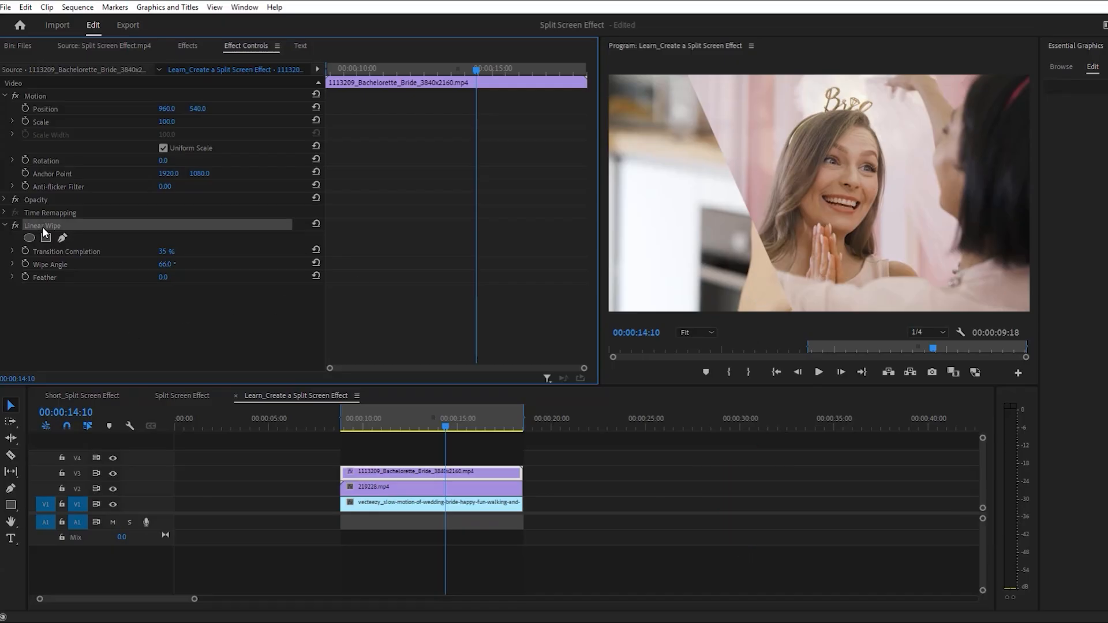
right_click(43, 225)
text(2)
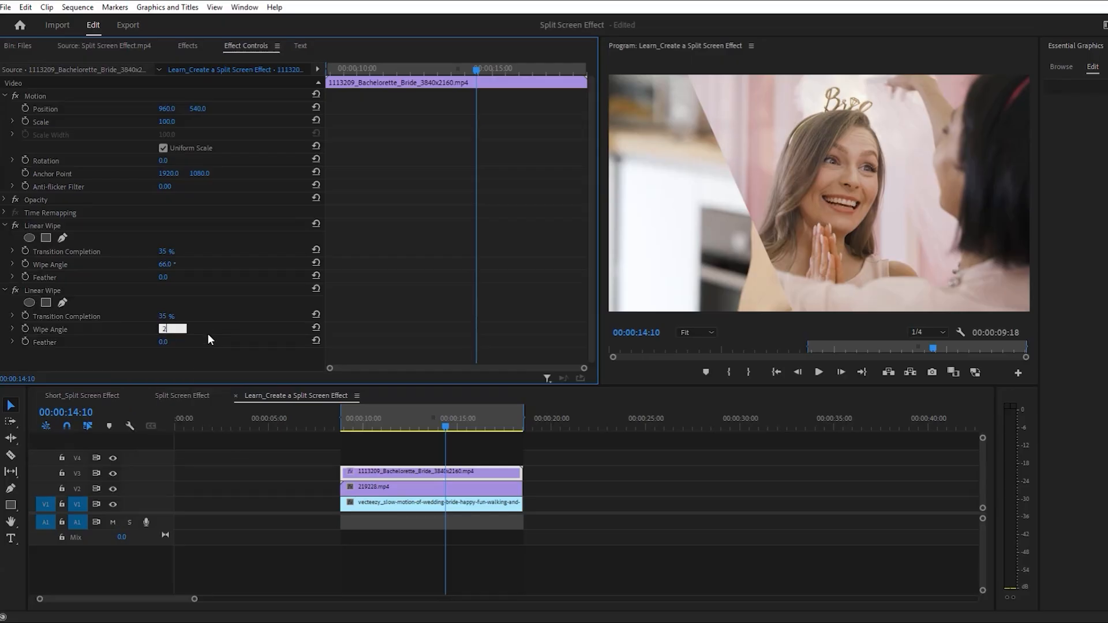
text(40)
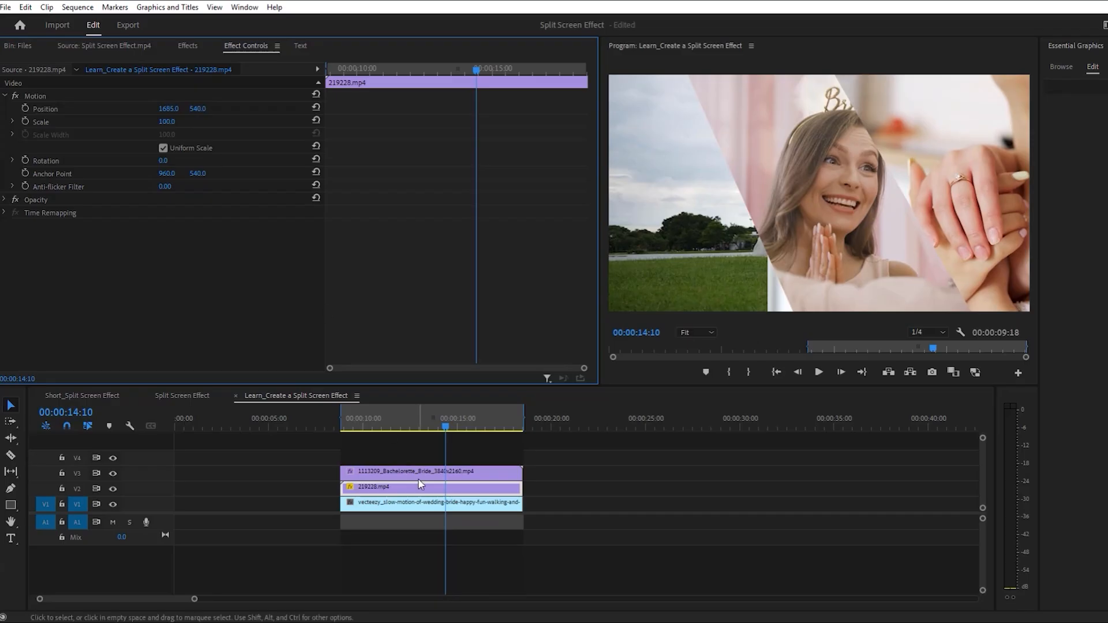
mouse_move(837, 226)
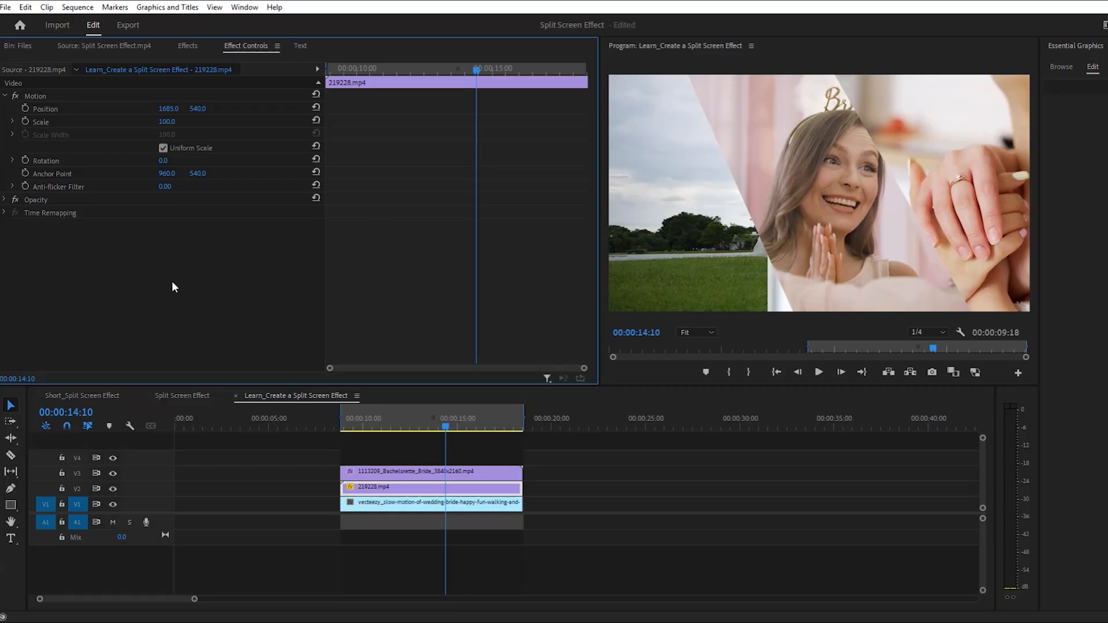
mouse_move(100, 60)
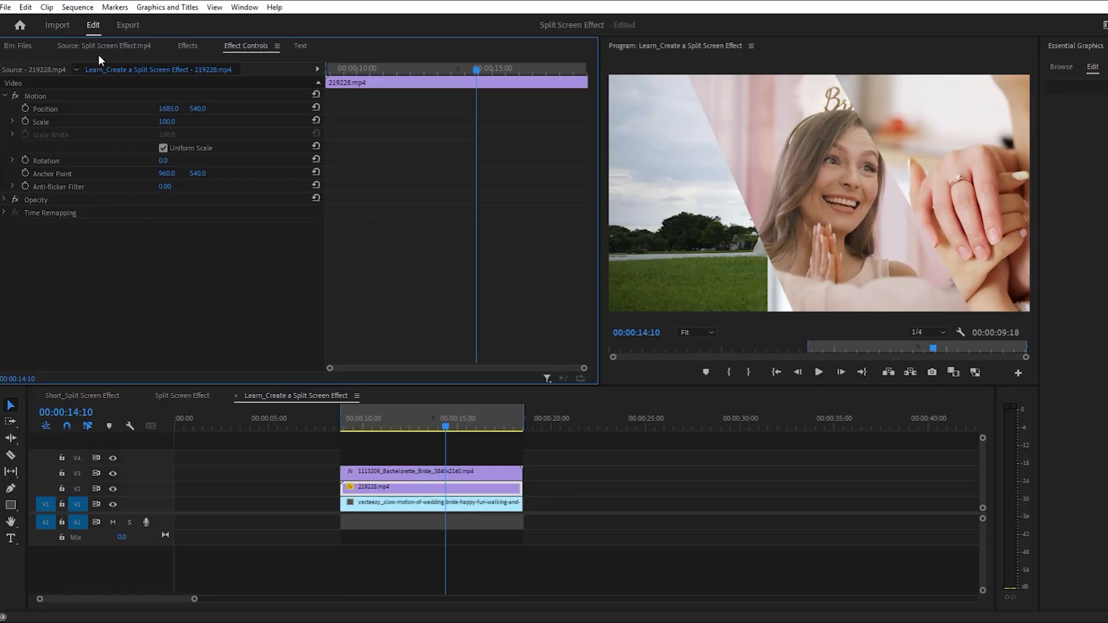
Apply Linear Wipe to the hands clip with Transition Completion 14%.
click(188, 45)
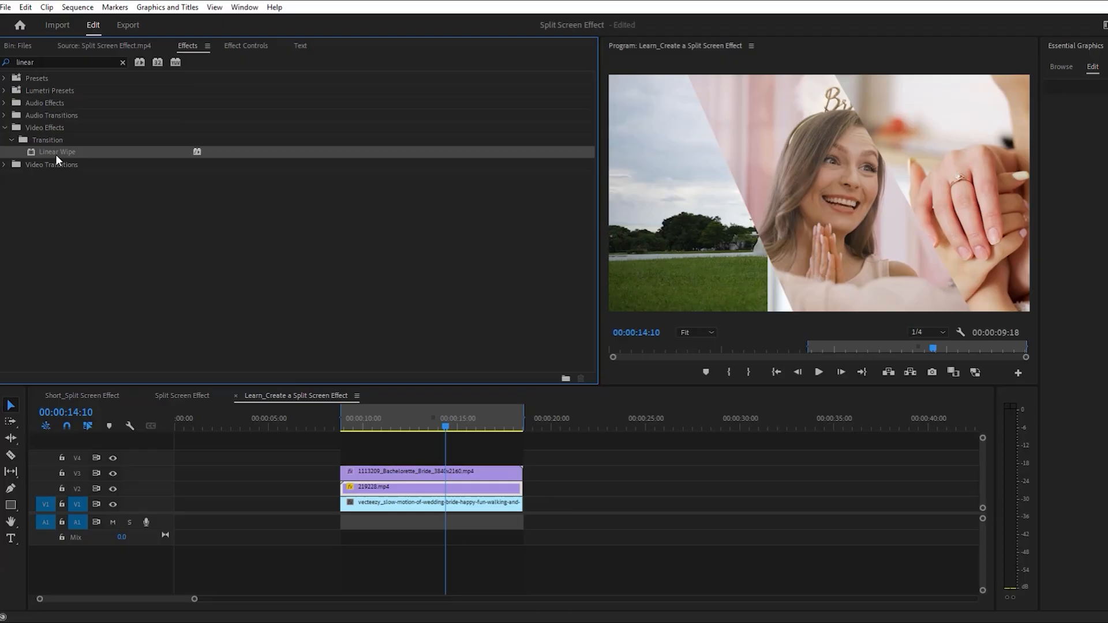
drag(56, 151, 408, 488)
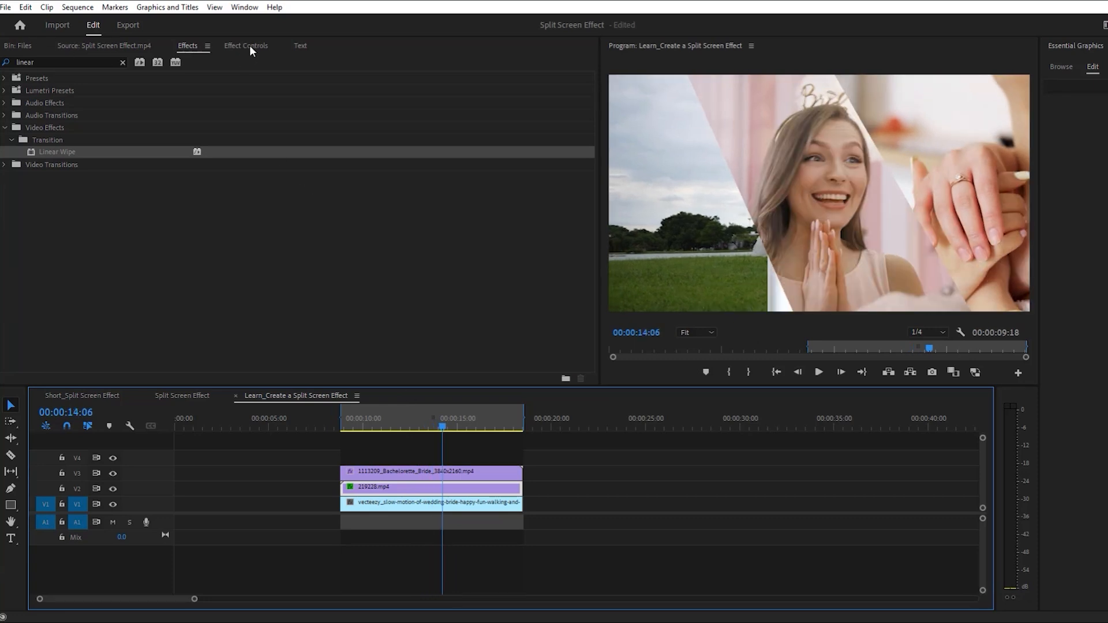
click(245, 45)
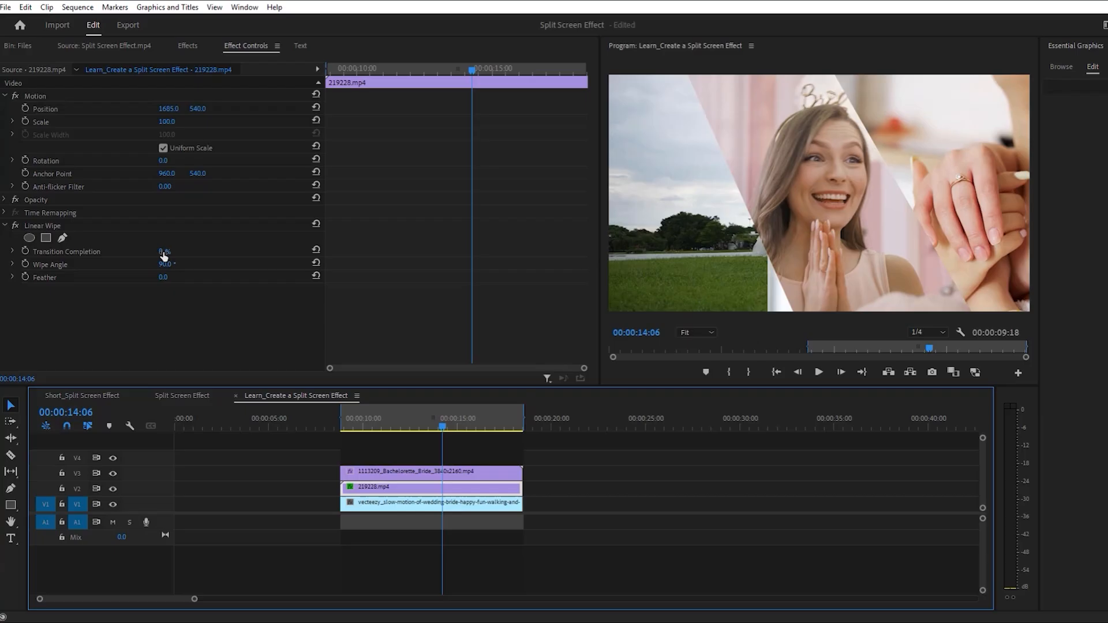
drag(164, 250, 173, 251)
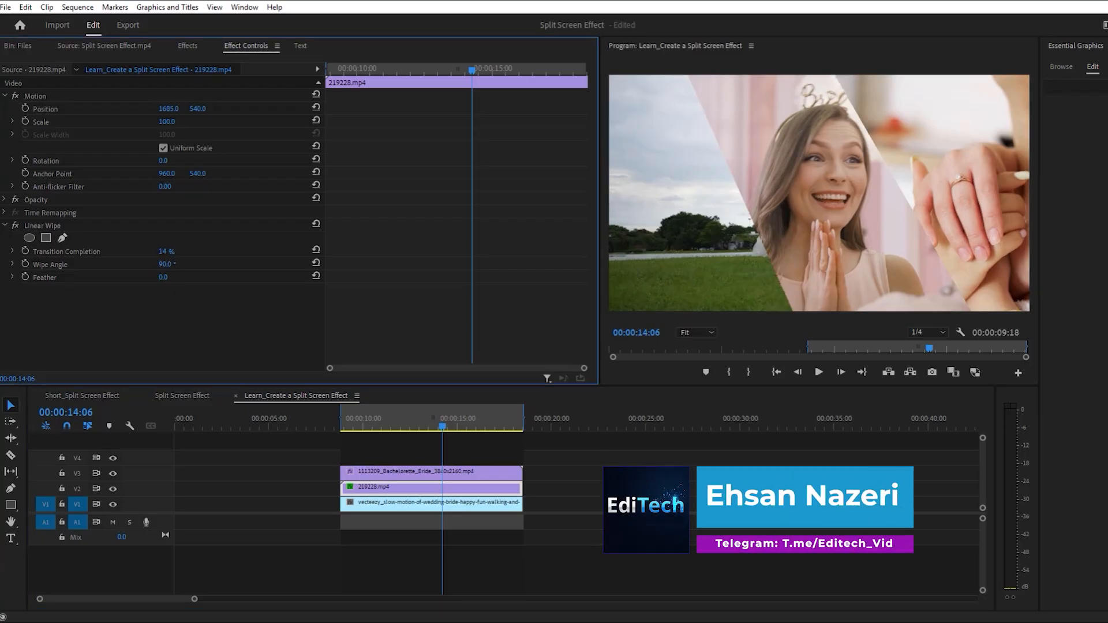
click(431, 502)
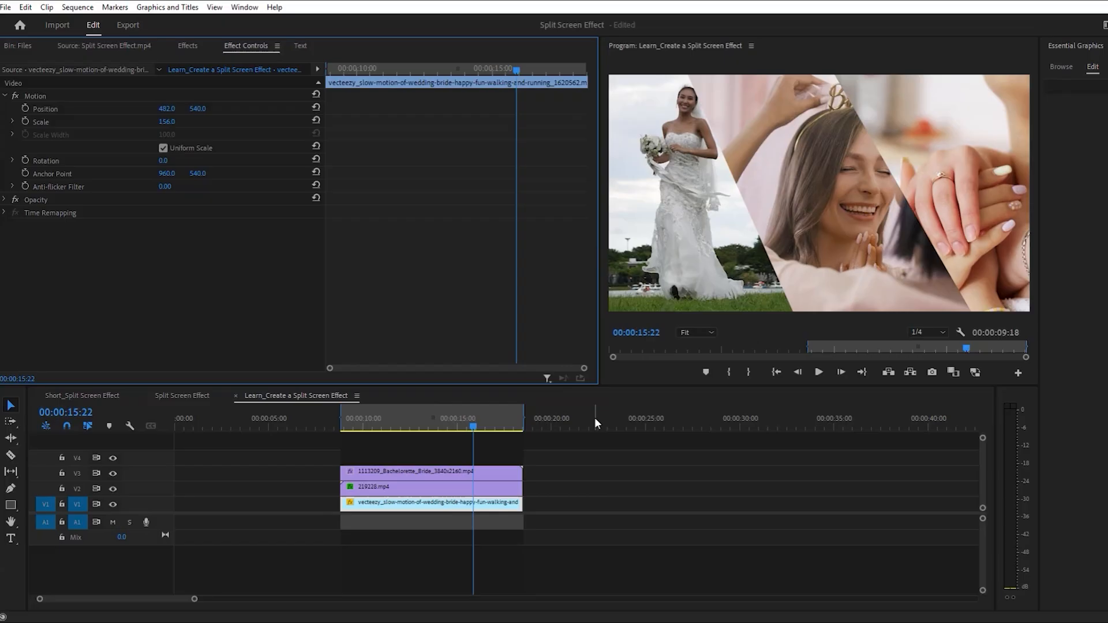
mouse_move(841, 71)
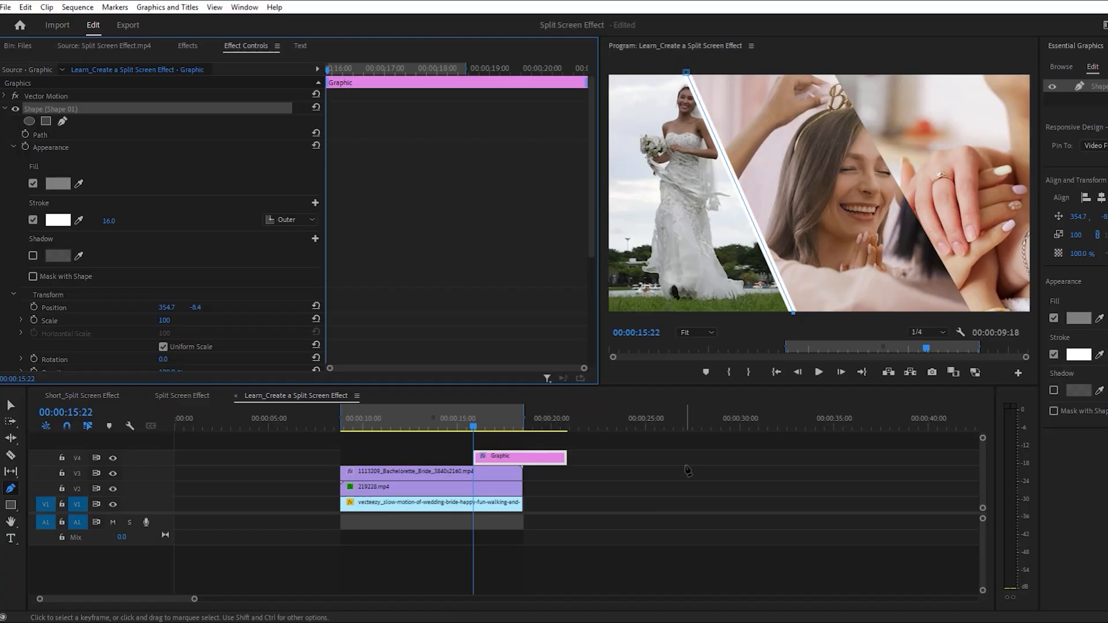
Align the 16 px white line with the left seam and select its duplicate on the right seam.
drag(519, 457, 503, 457)
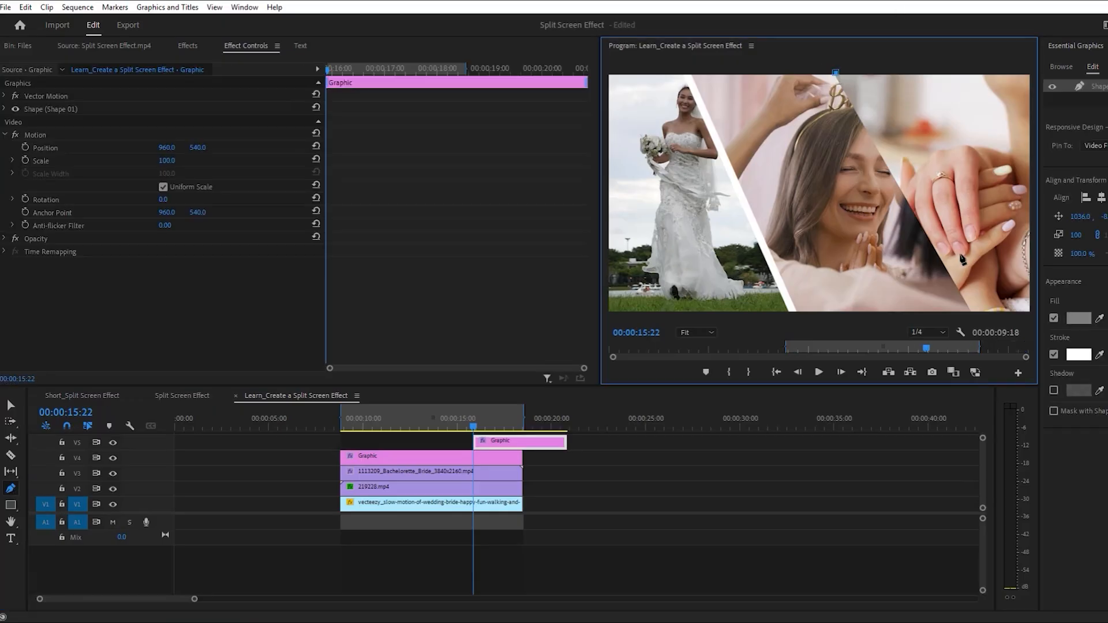
click(49, 108)
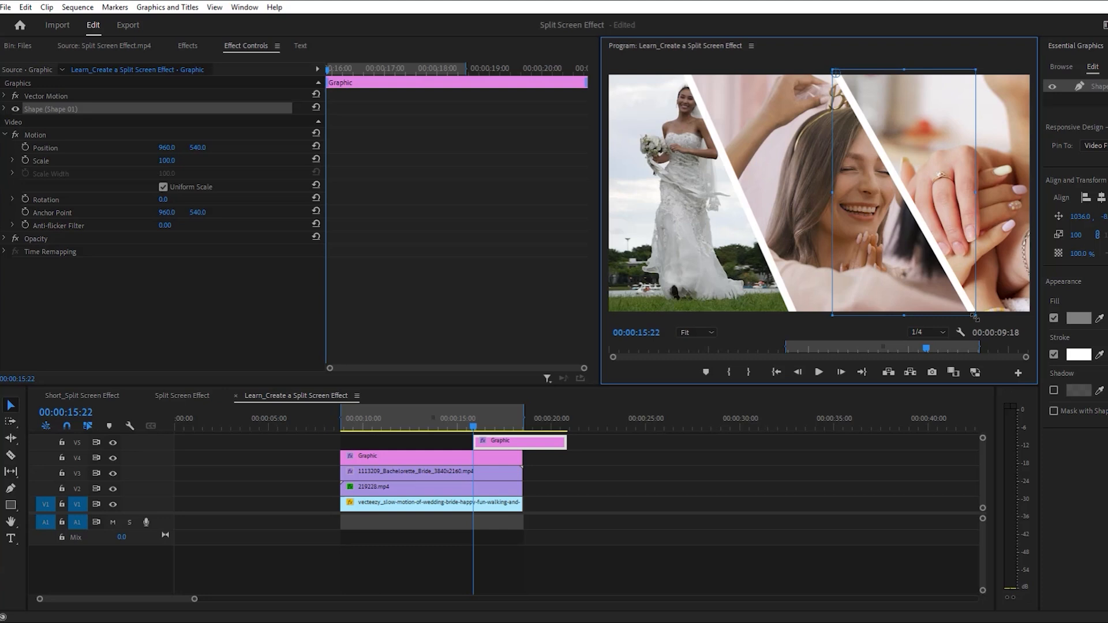